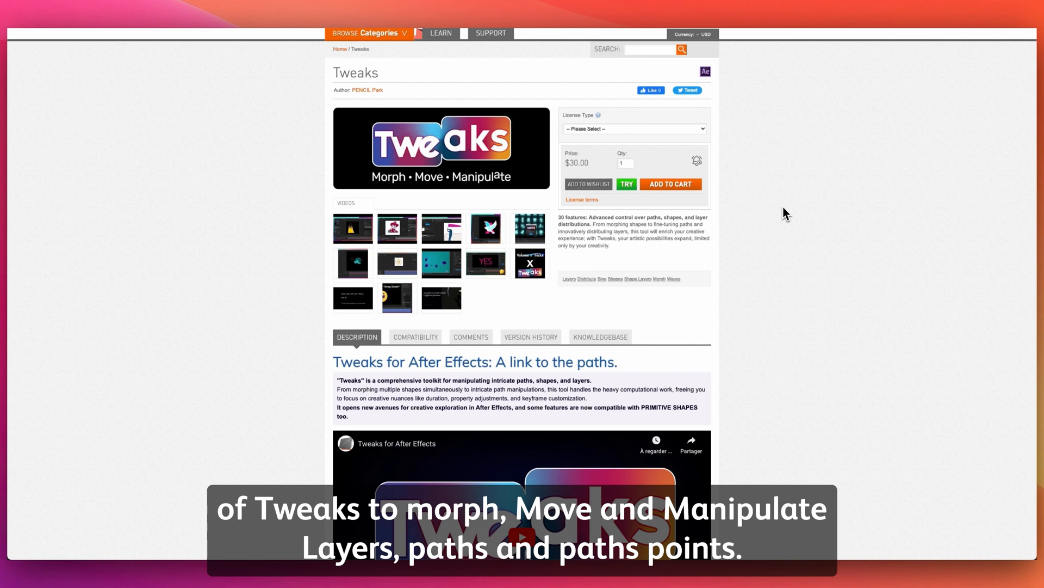
Scroll the Tweaks product page past the video to the User Interface section.
scroll("down", 3)
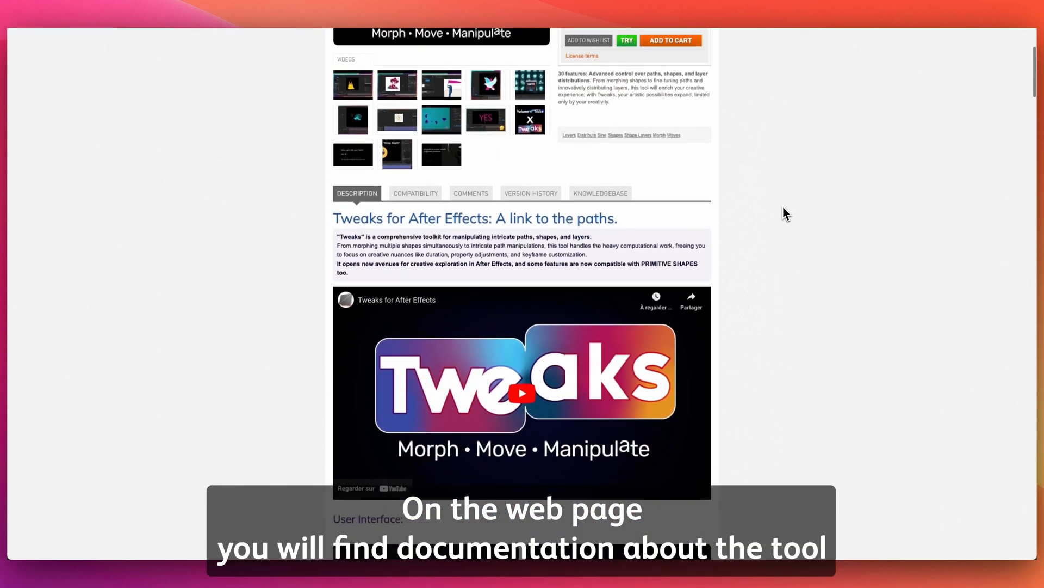
scroll("down", 3)
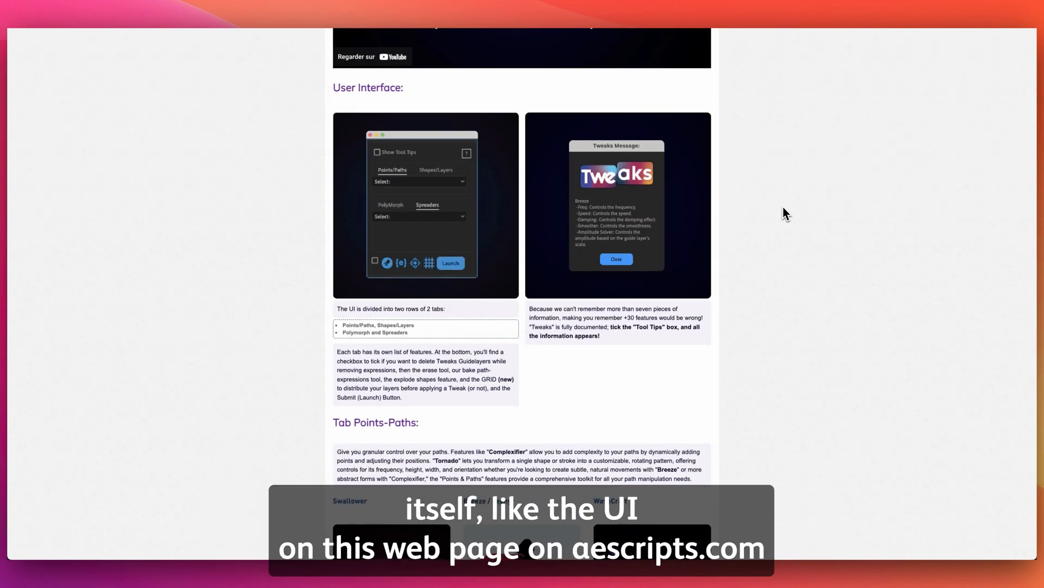
scroll("down", 3)
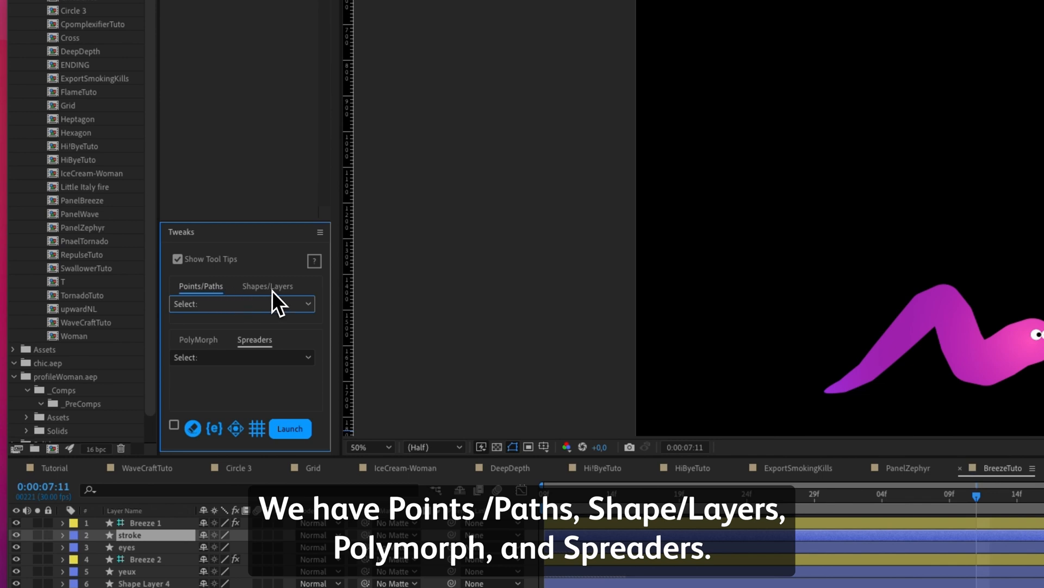
left_click(267, 285)
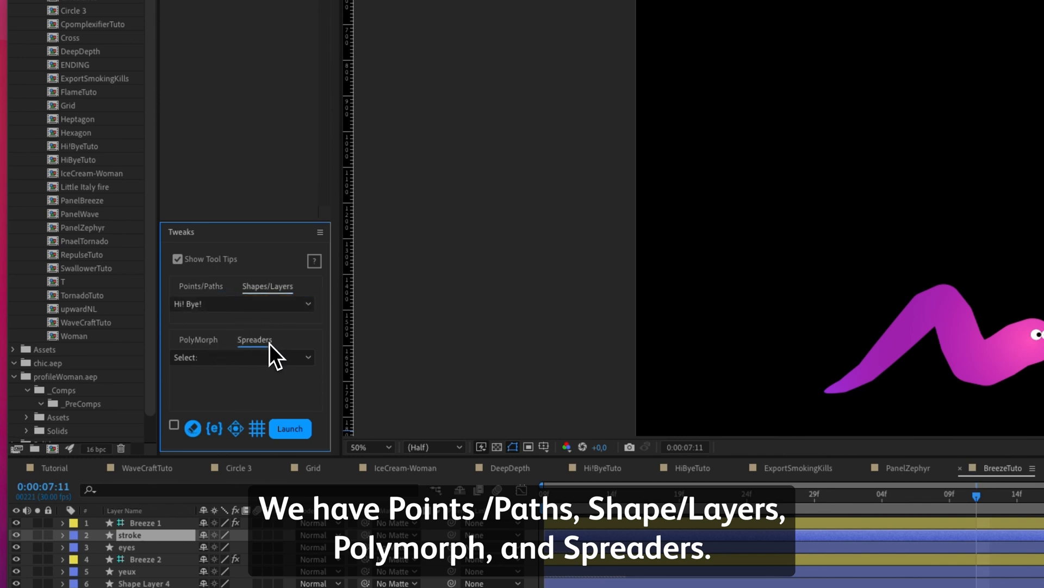
left_click(201, 286)
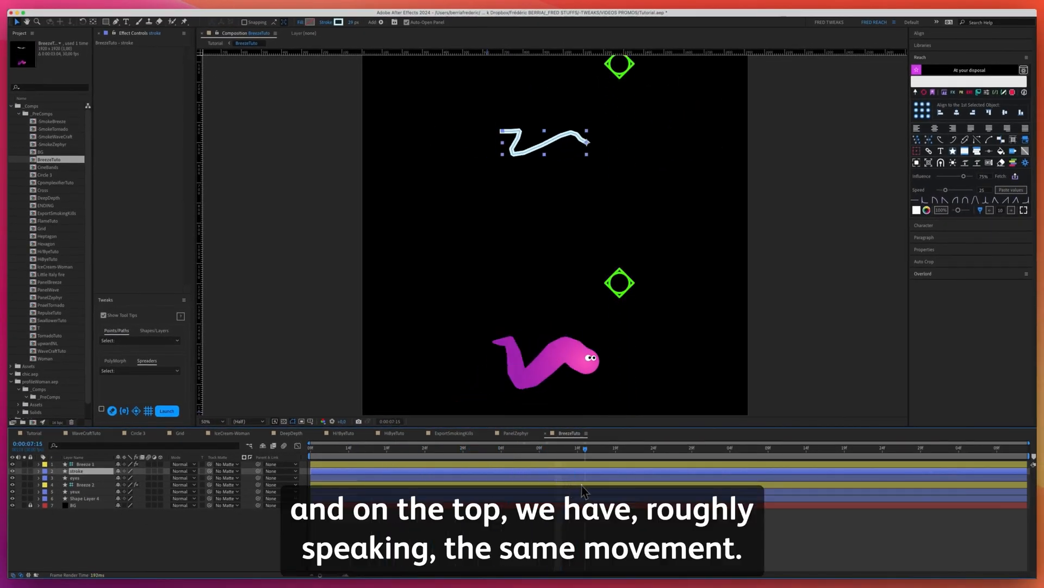
left_click(342, 447)
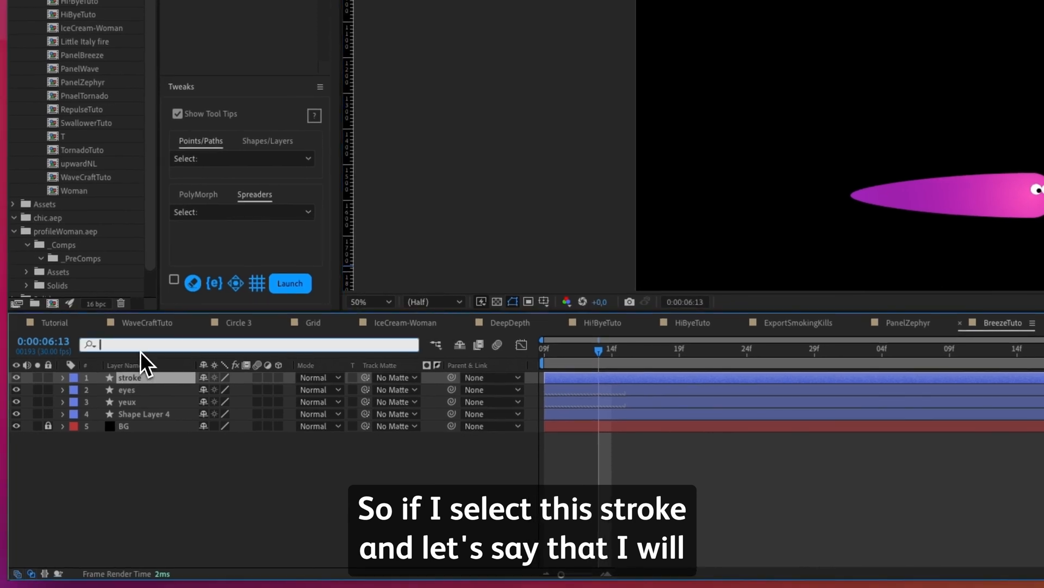
Search 'taper' in the timeline and expand the stroke's Taper settings.
type("taper")
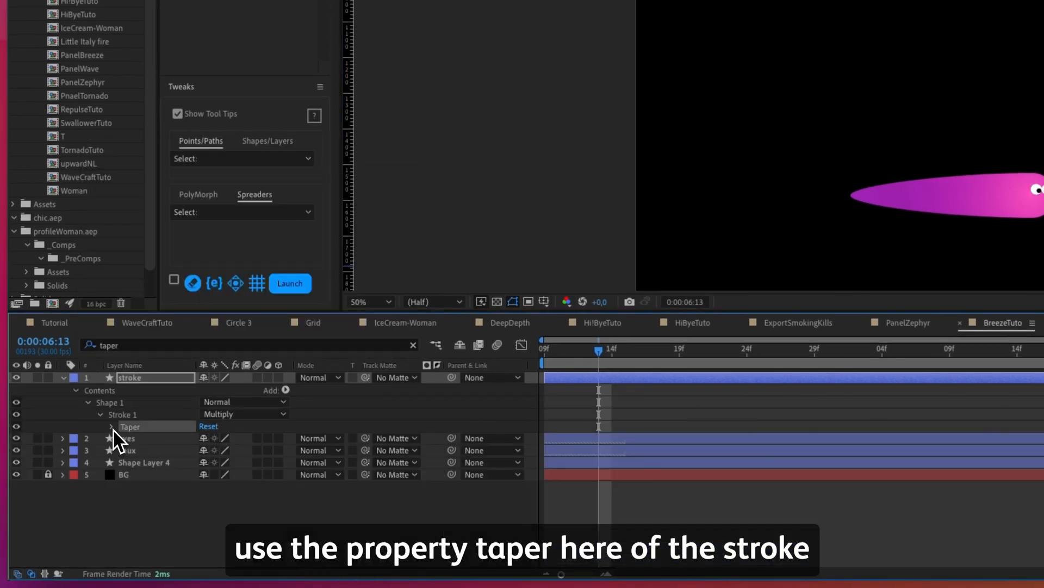
left_click(105, 426)
type("dashe")
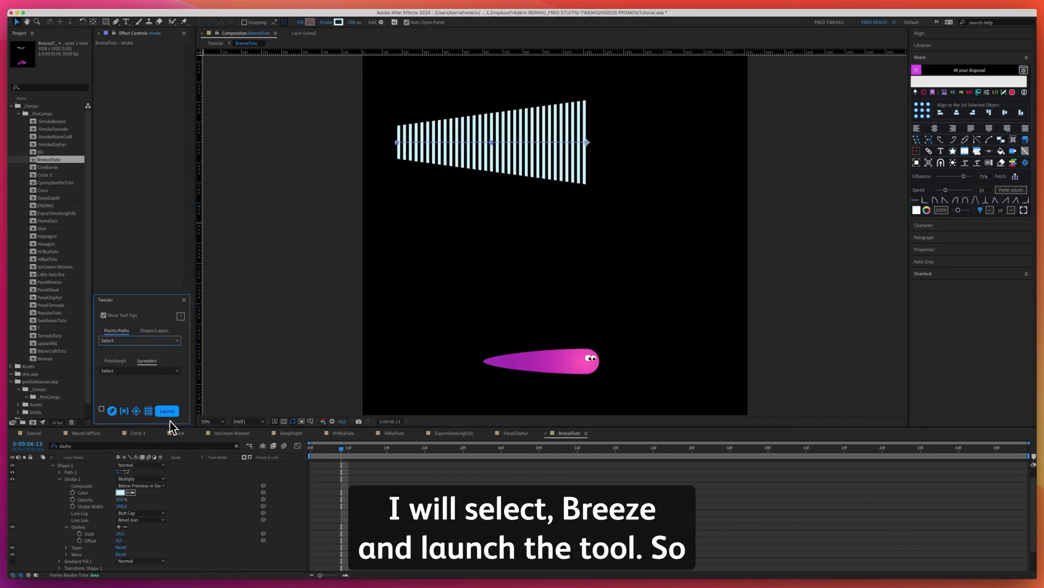
Launch Breeze on the striped stroke, dismiss its messages, and pick the Zephyr variation.
left_click(166, 410)
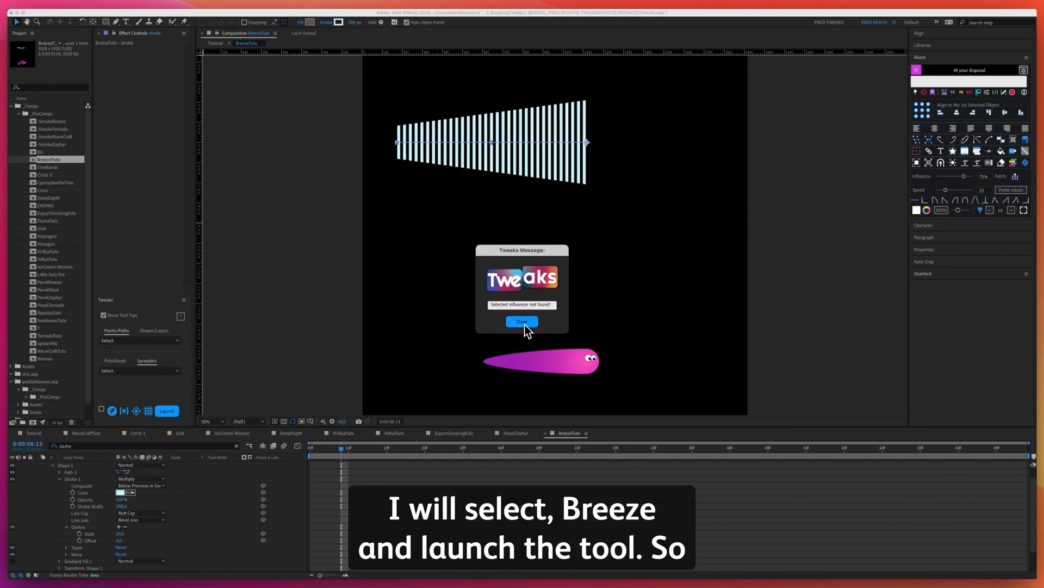
left_click(521, 321)
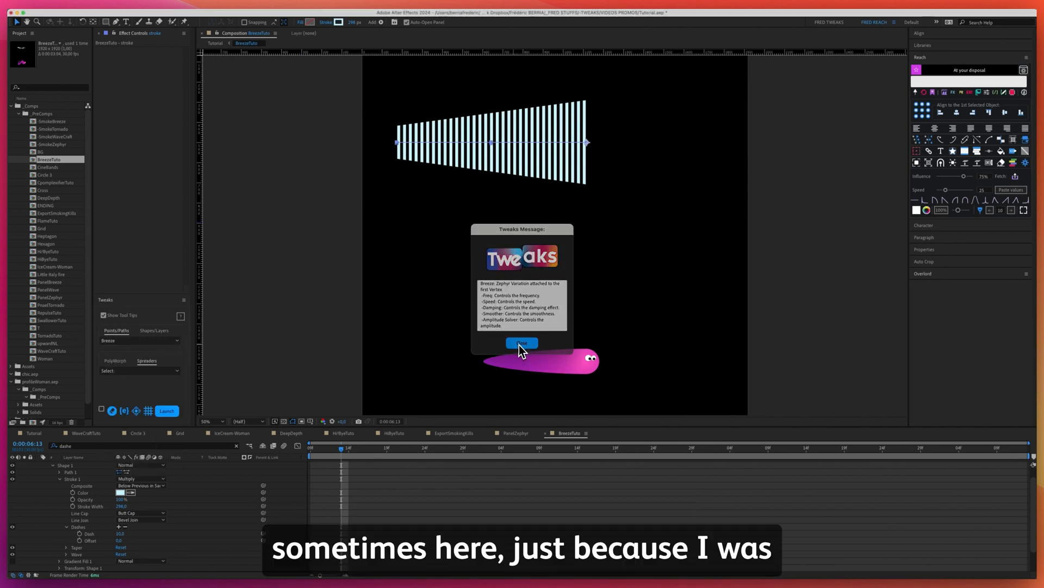
left_click(522, 342)
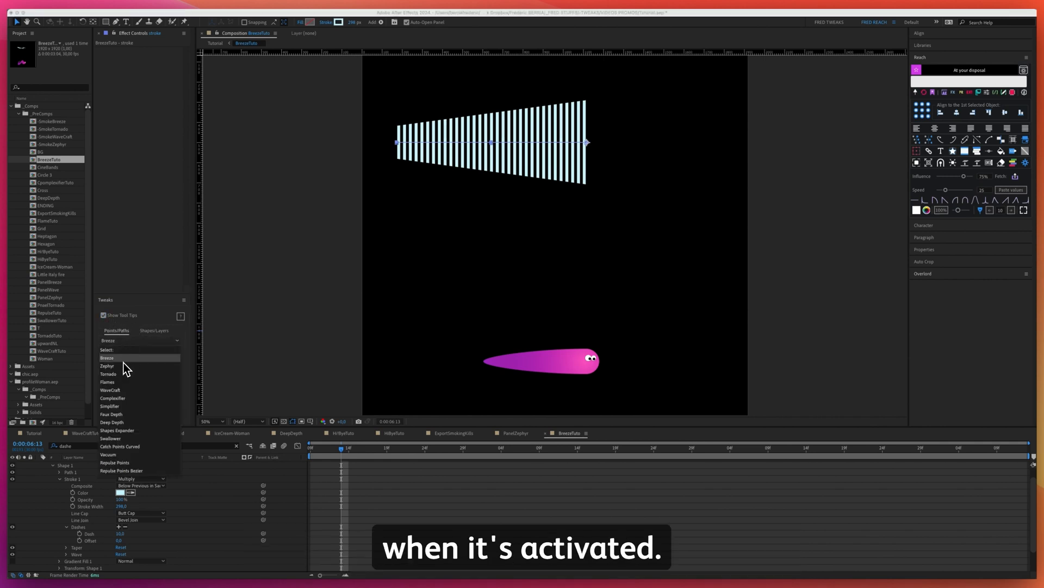
left_click(106, 365)
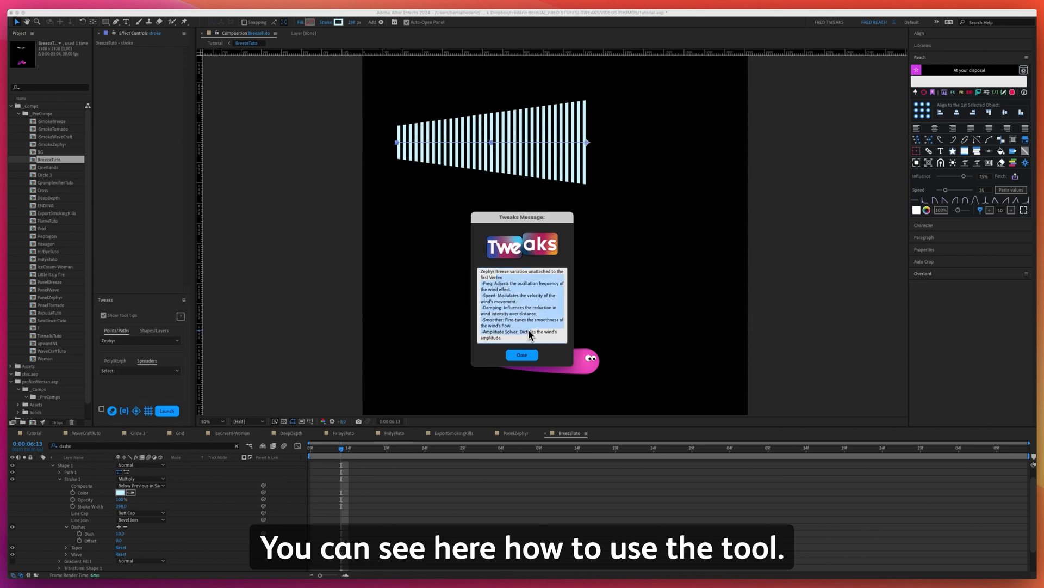
left_click(523, 354)
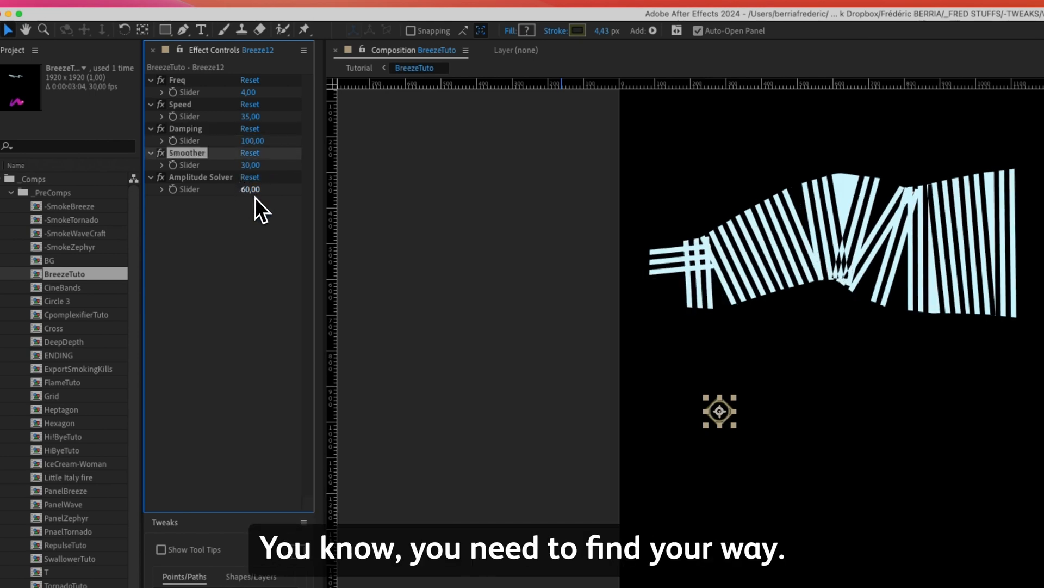
Drag Breeze12's Amplitude Solver slider to change the wind strength.
left_click_drag(251, 189, 224, 189)
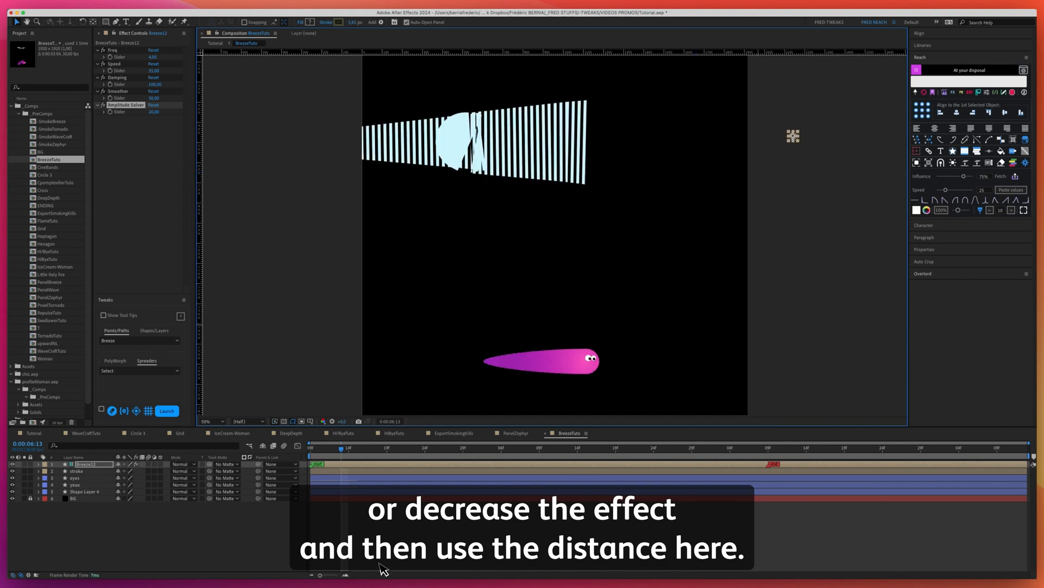
left_click(374, 474)
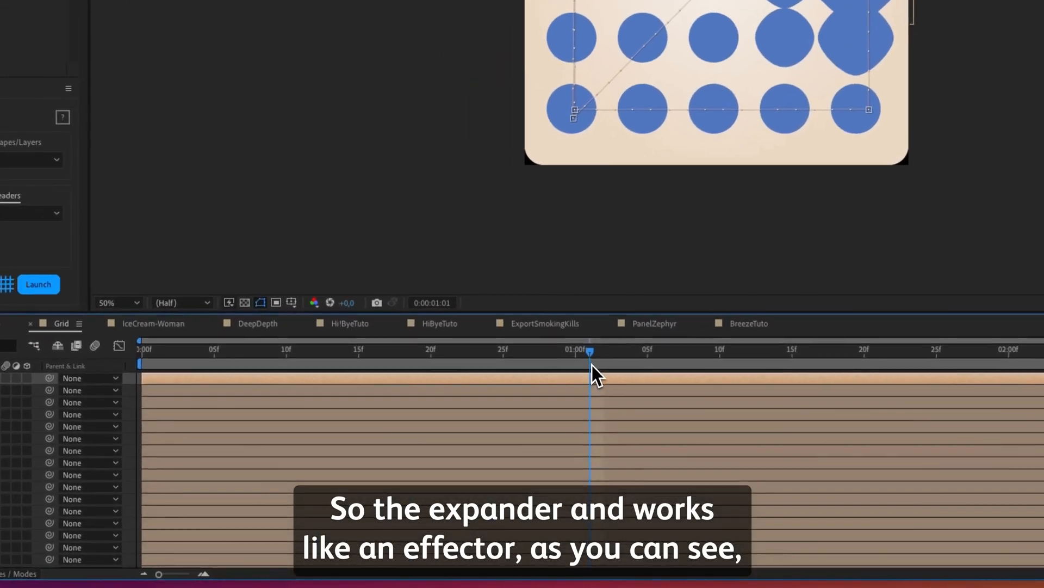
Scrub the Grid composition to watch circles swell near the guide.
left_click(249, 416)
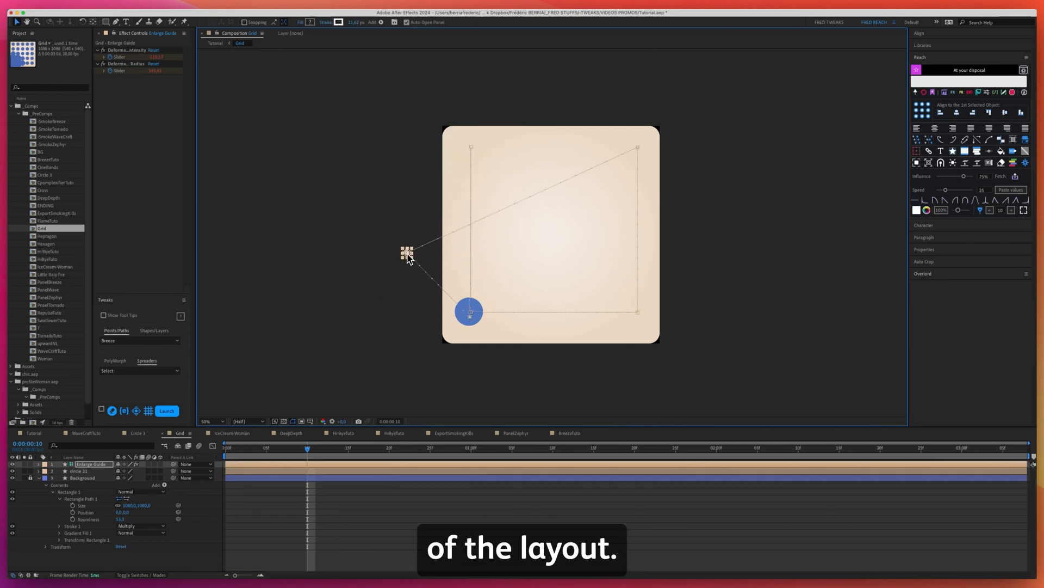
Duplicate the single blue circle layer several times with Cmd+D.
left_click(81, 471)
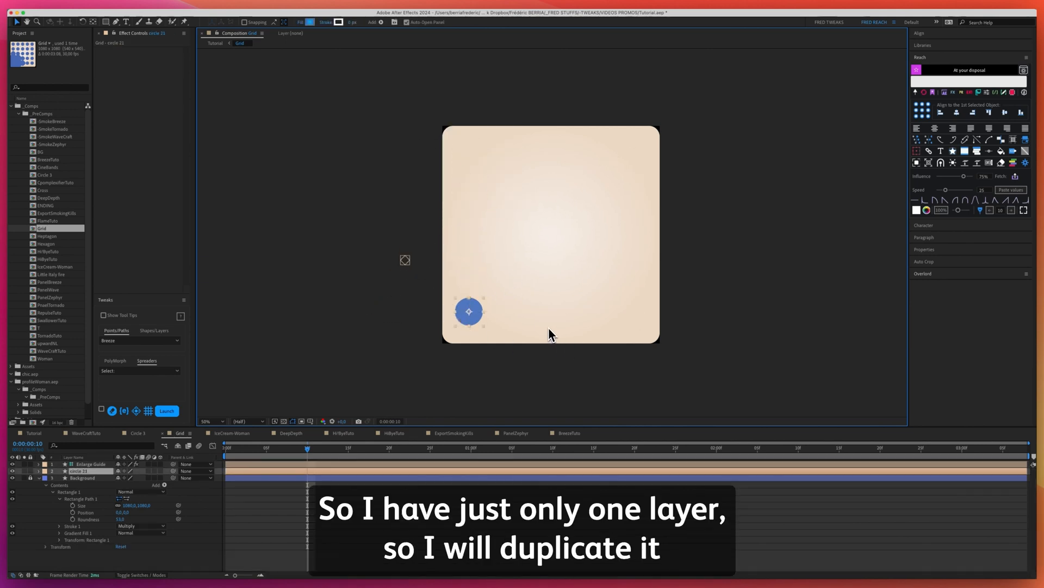
key("cmd+d")
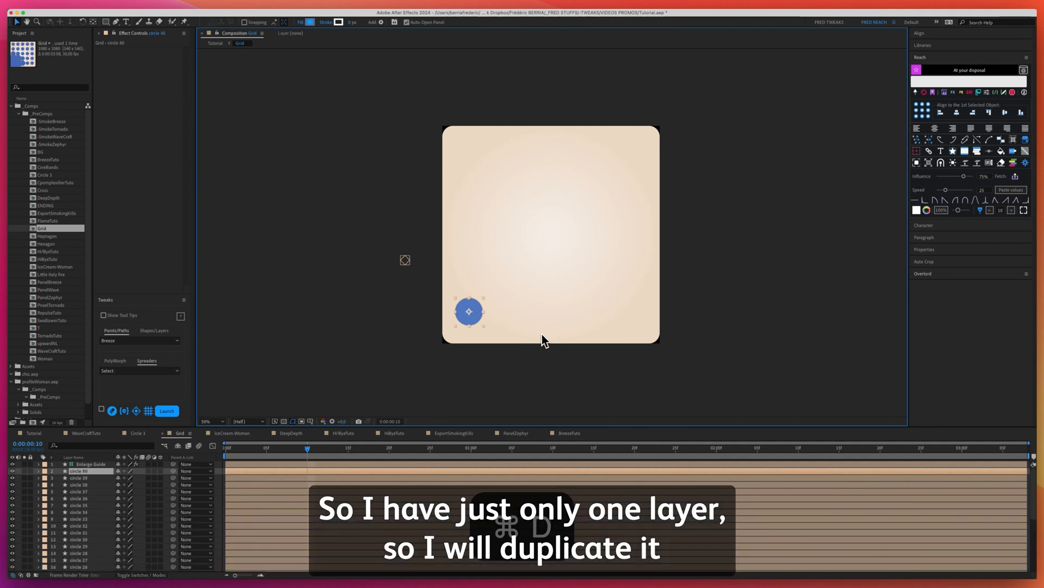
key("cmd+d")
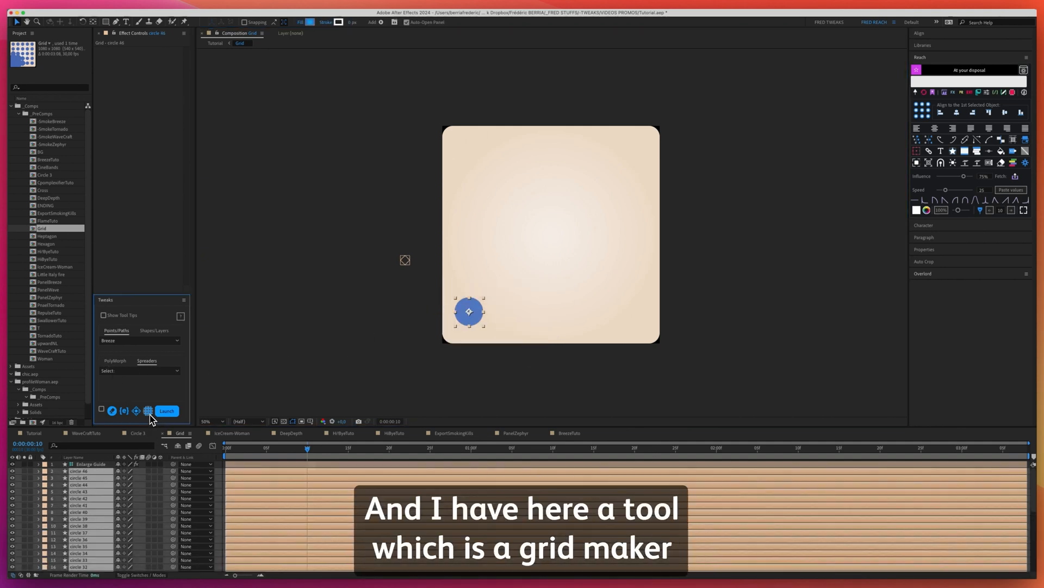
Set up the Tweaks grid maker with a Square grid shape for the circles.
left_click(166, 410)
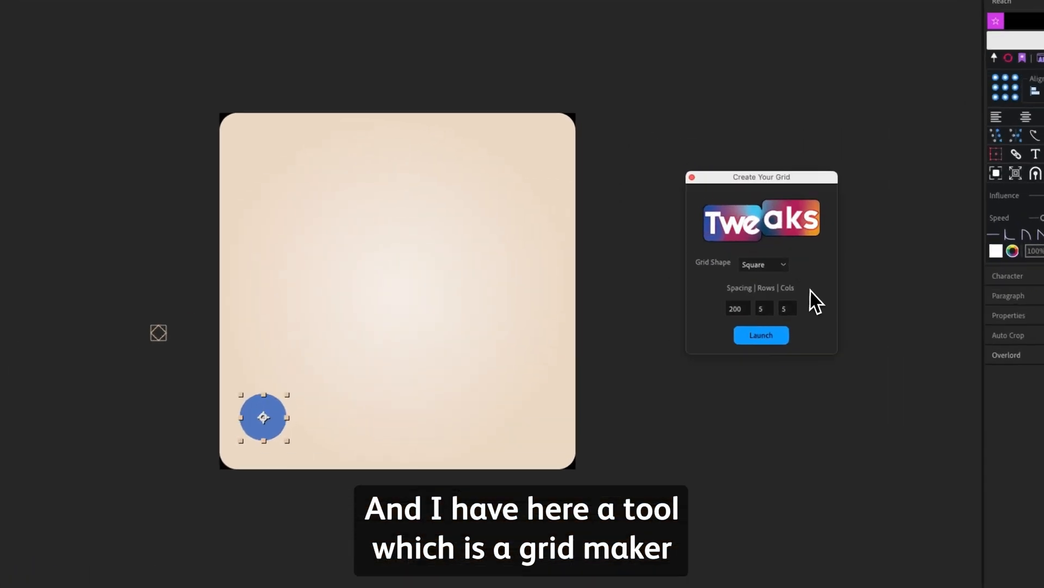
left_click(762, 264)
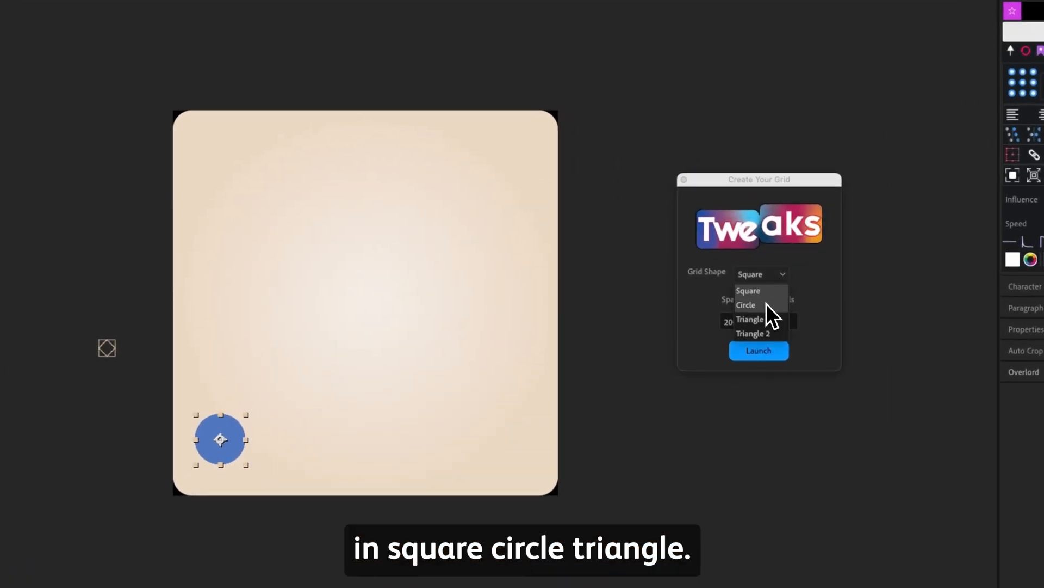
left_click(748, 290)
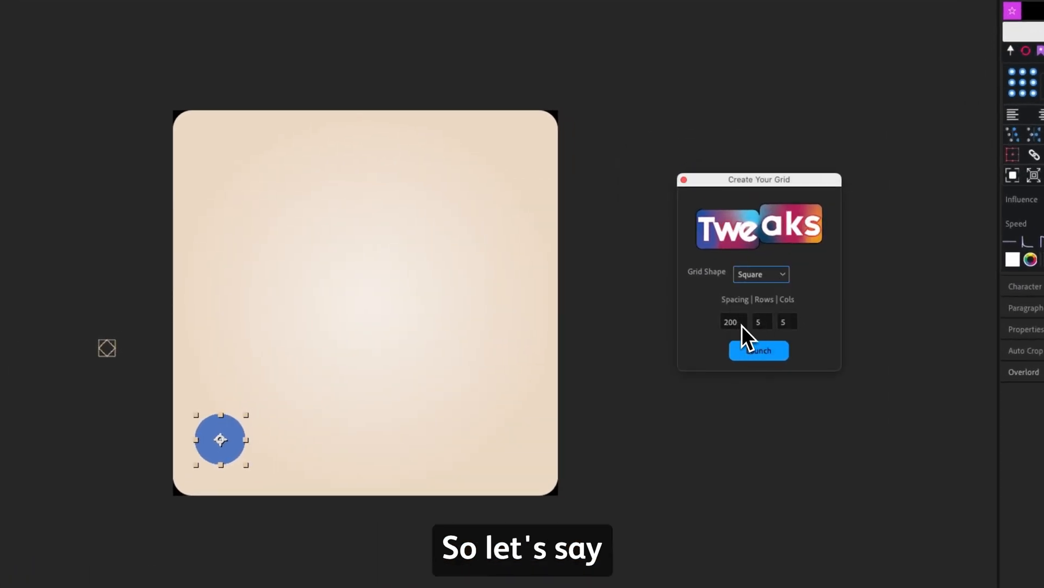
mouse_move(809, 350)
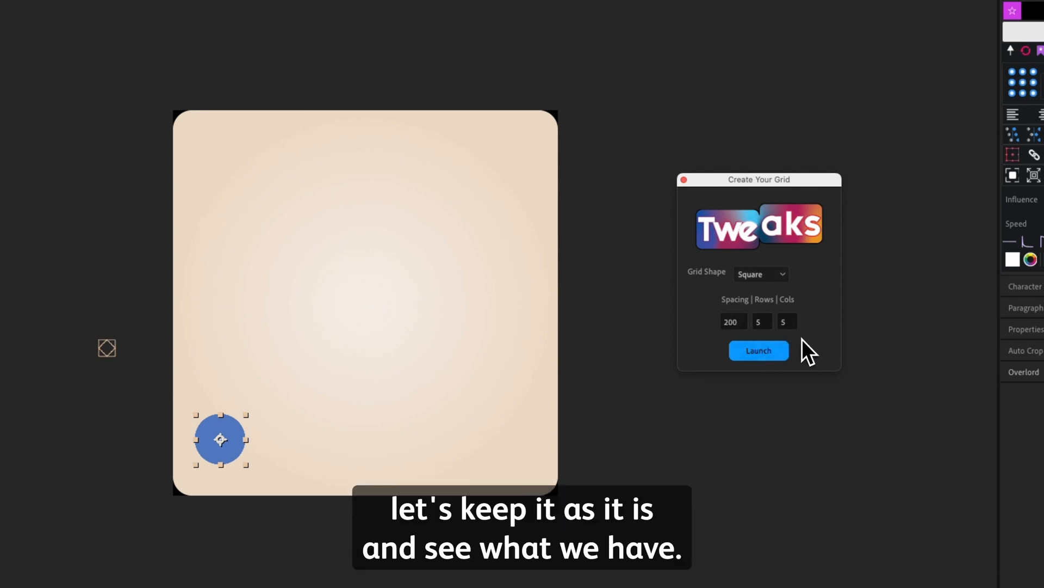
left_click(758, 350)
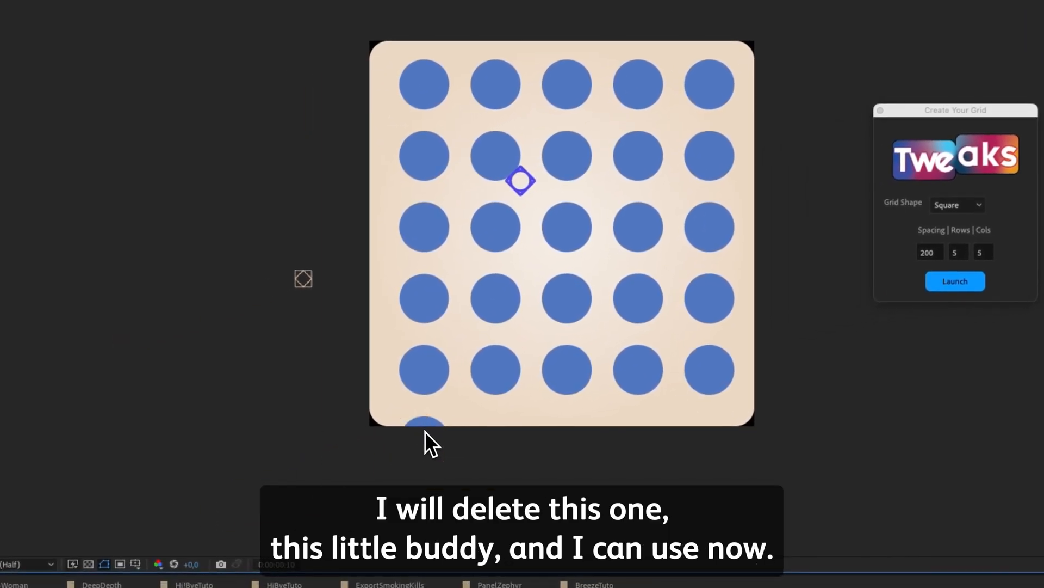
Select the leftover circle below the grid to remove it.
left_click(497, 369)
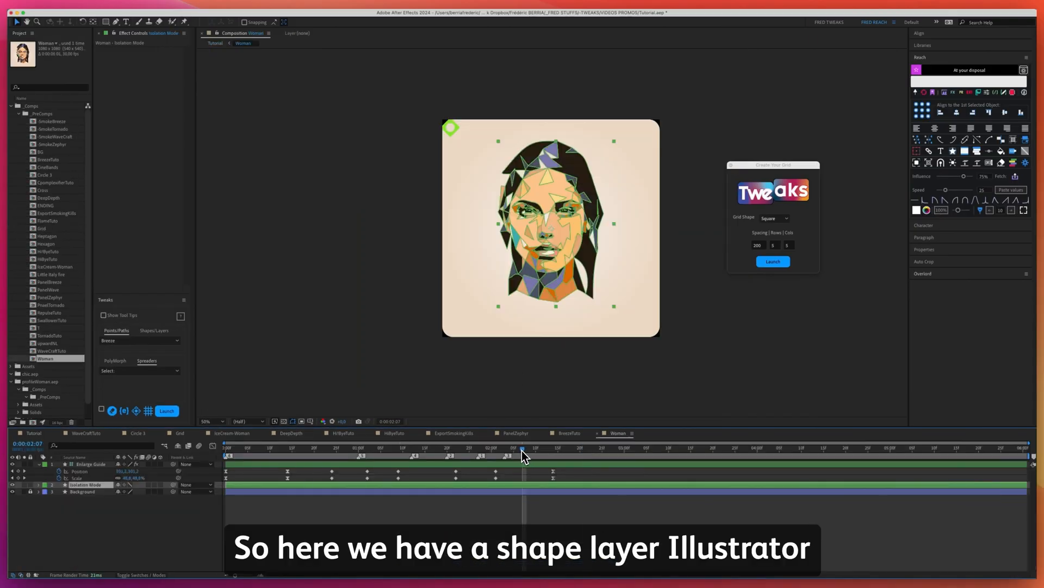
View the Woman composition's Illustrator portrait shape layer in the timeline.
left_click(212, 421)
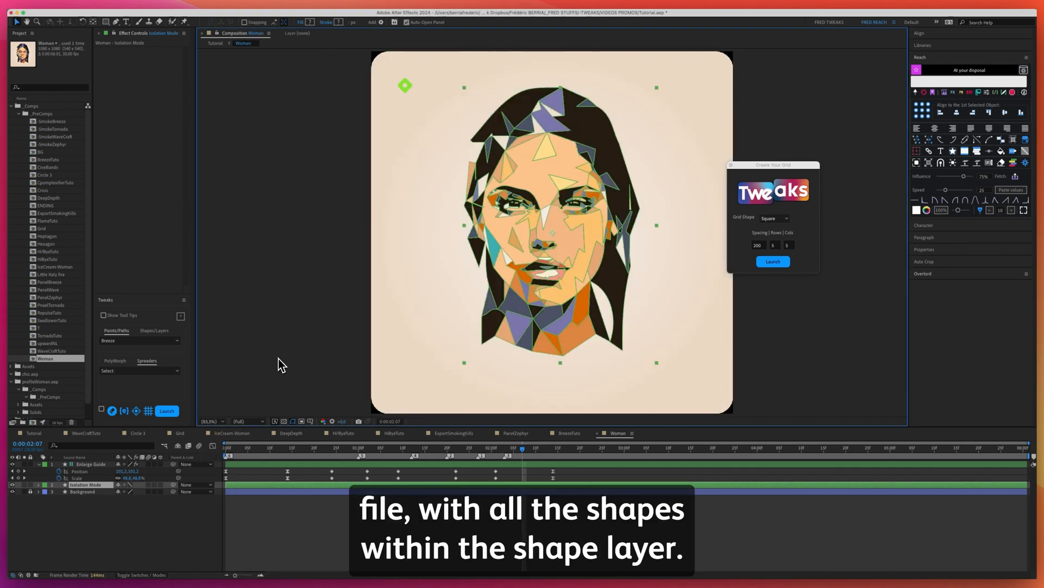
mouse_move(602, 252)
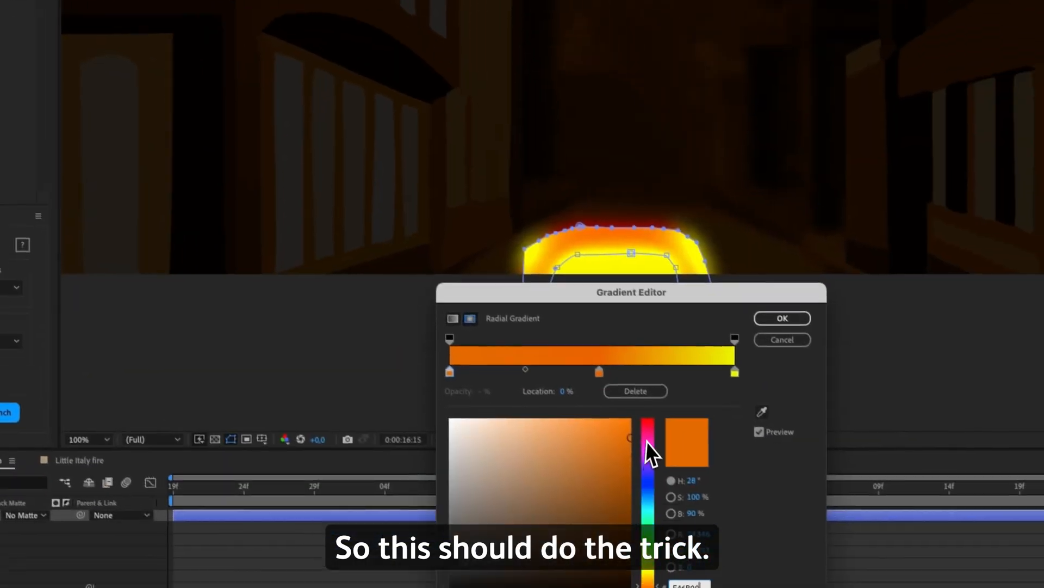
Switch the flame's gradient fill to a solid red E43605.
left_click(781, 317)
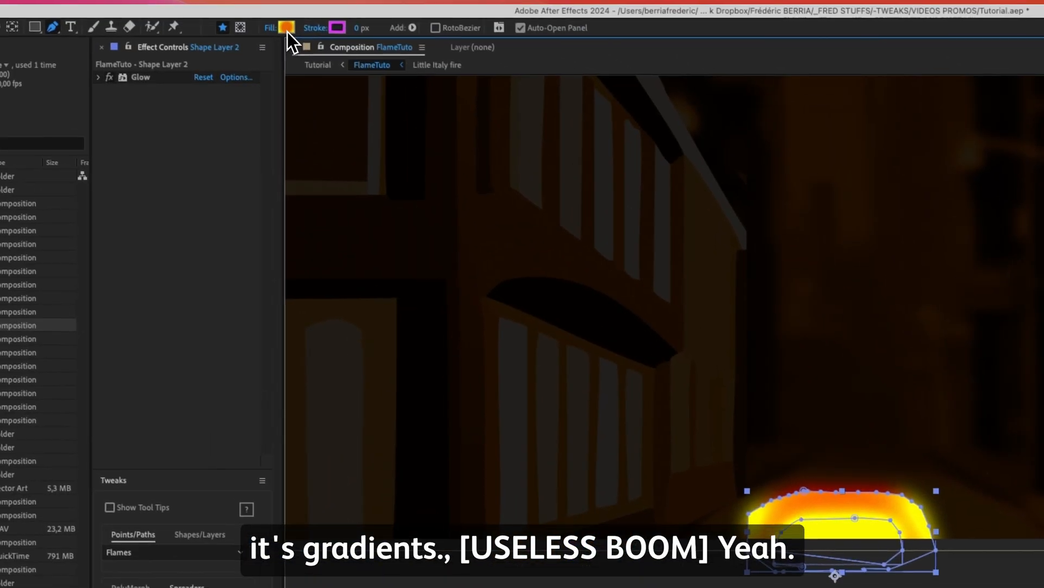
left_click(286, 27)
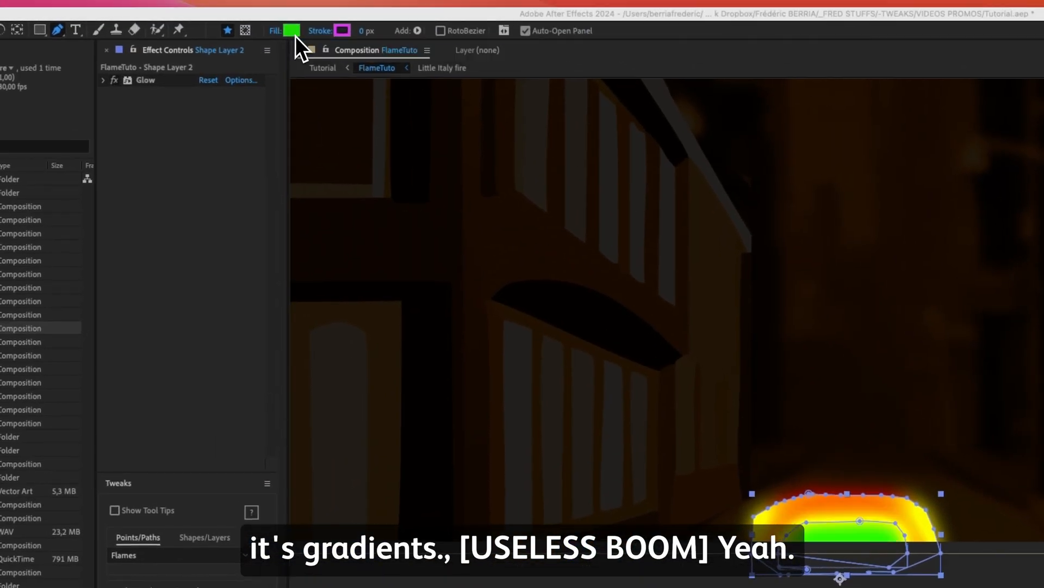
left_click(287, 31)
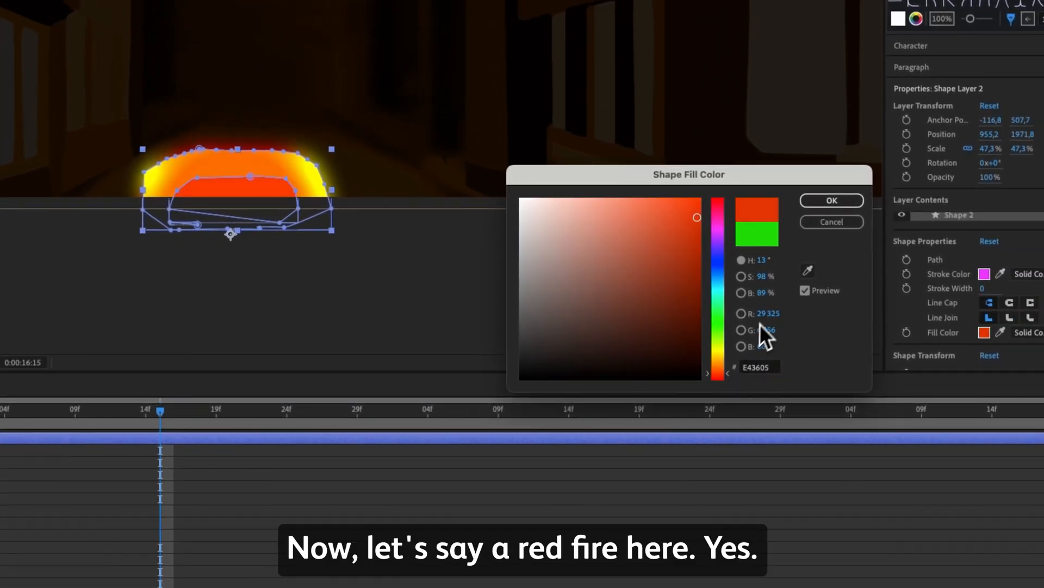
left_click(830, 201)
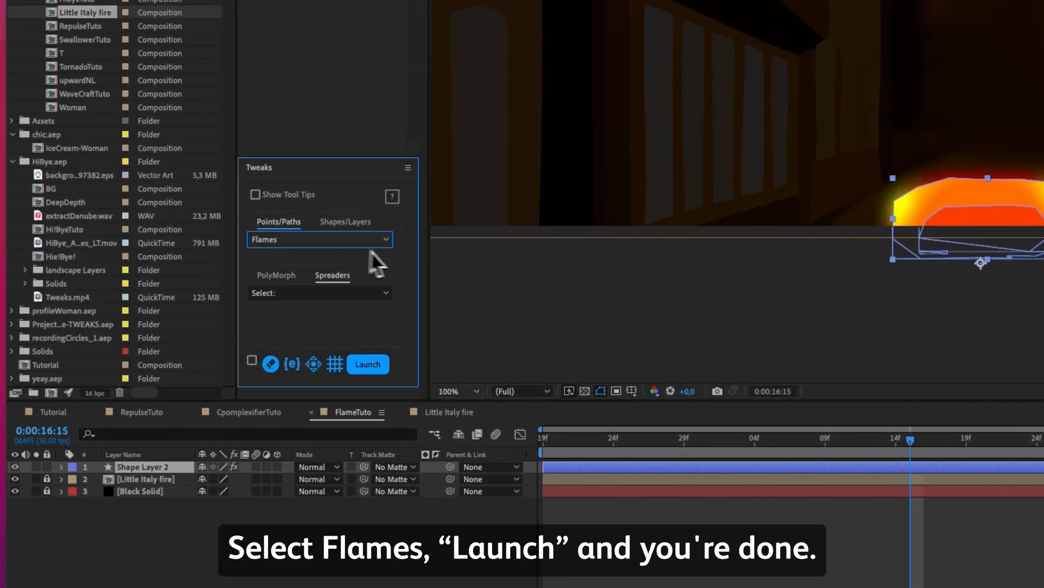
Launch the Tweaks Flames feature on the flame shape.
left_click(367, 364)
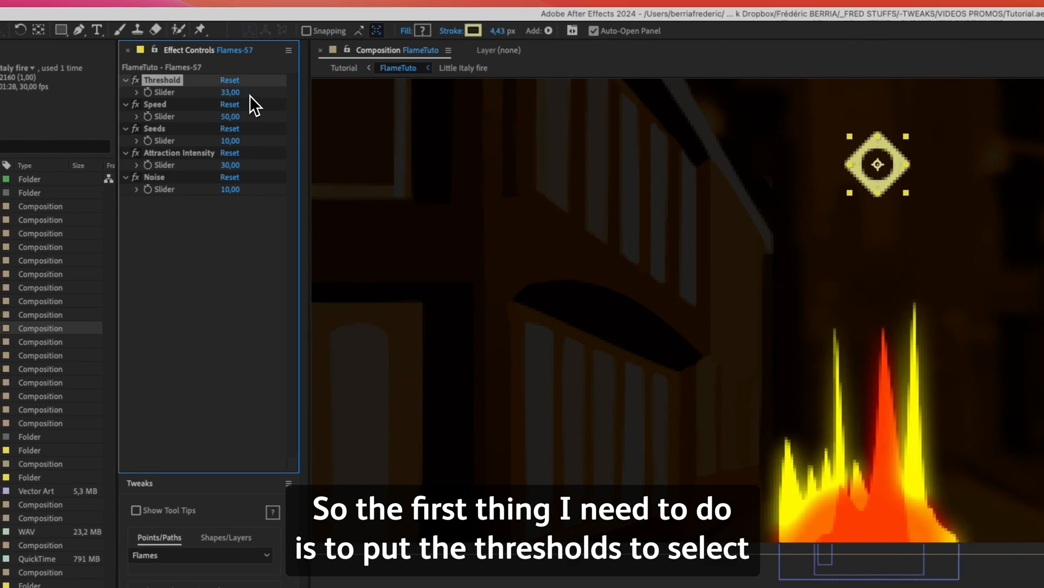
Scrub Flames-57's Threshold down toward 28 and adjust its Attraction Intensity slider.
left_click_drag(229, 92, 200, 91)
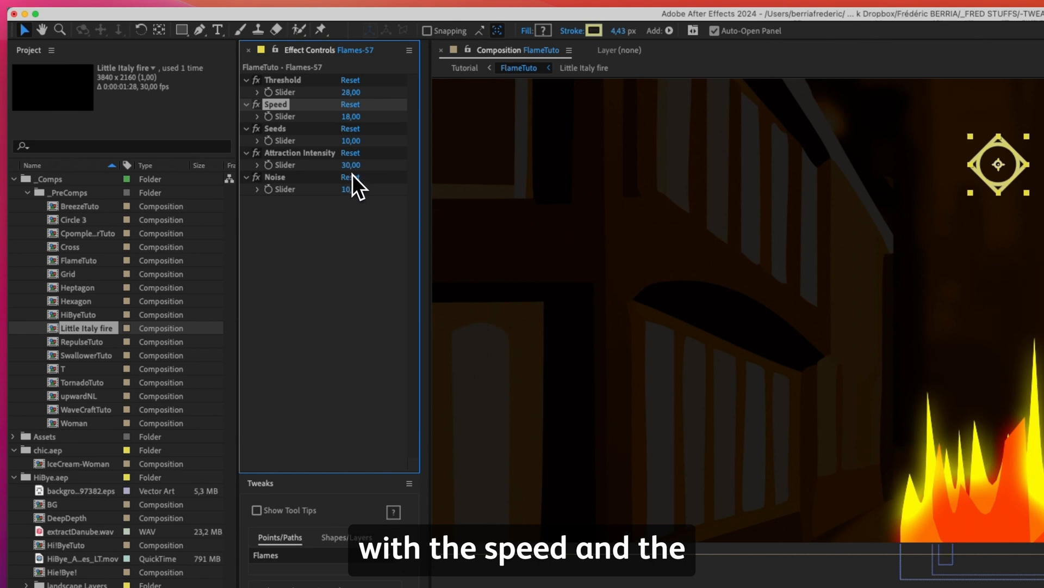
mouse_move(356, 183)
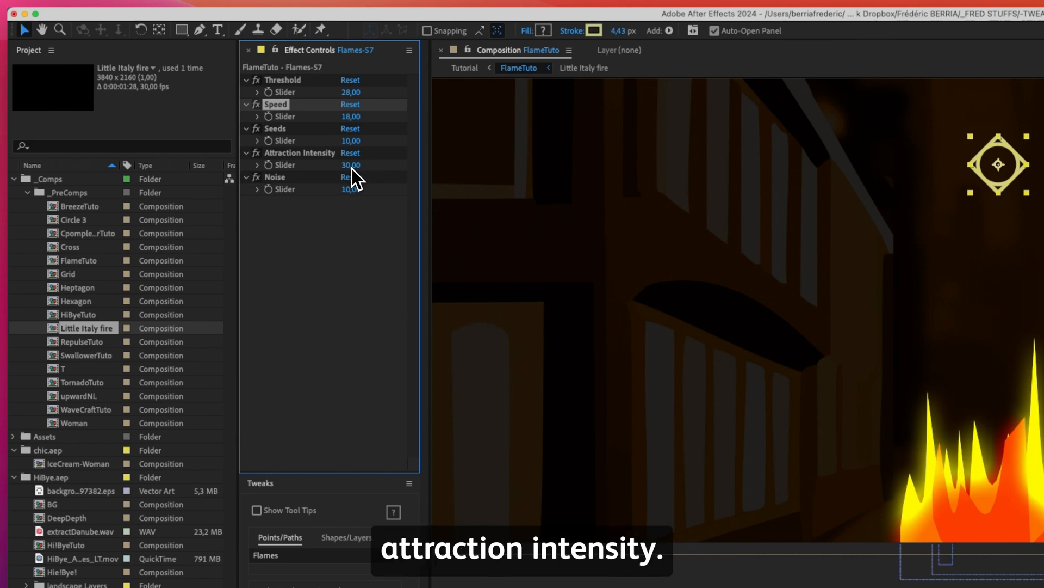
left_click_drag(352, 165, 376, 164)
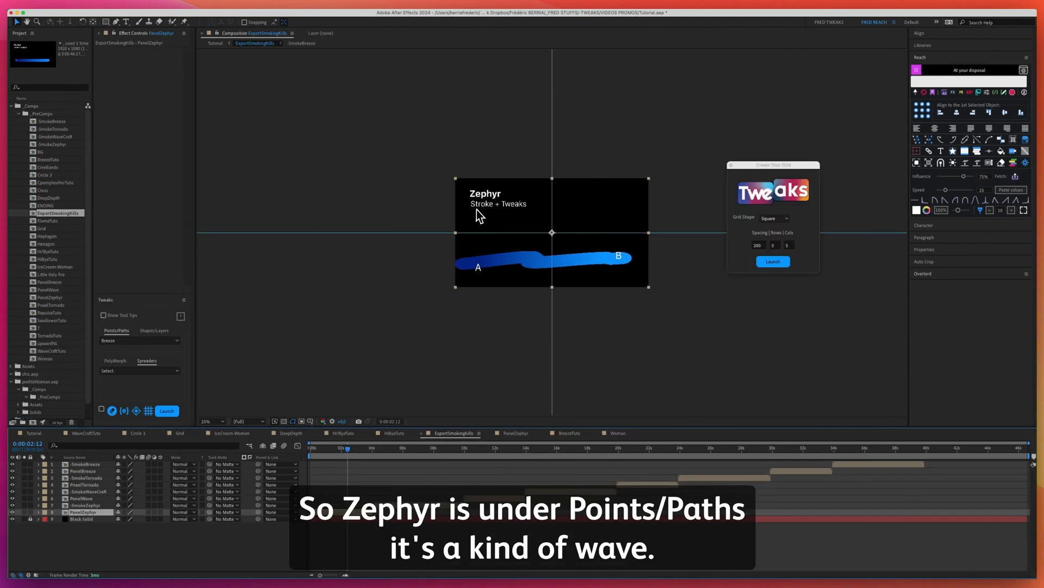
mouse_move(123, 345)
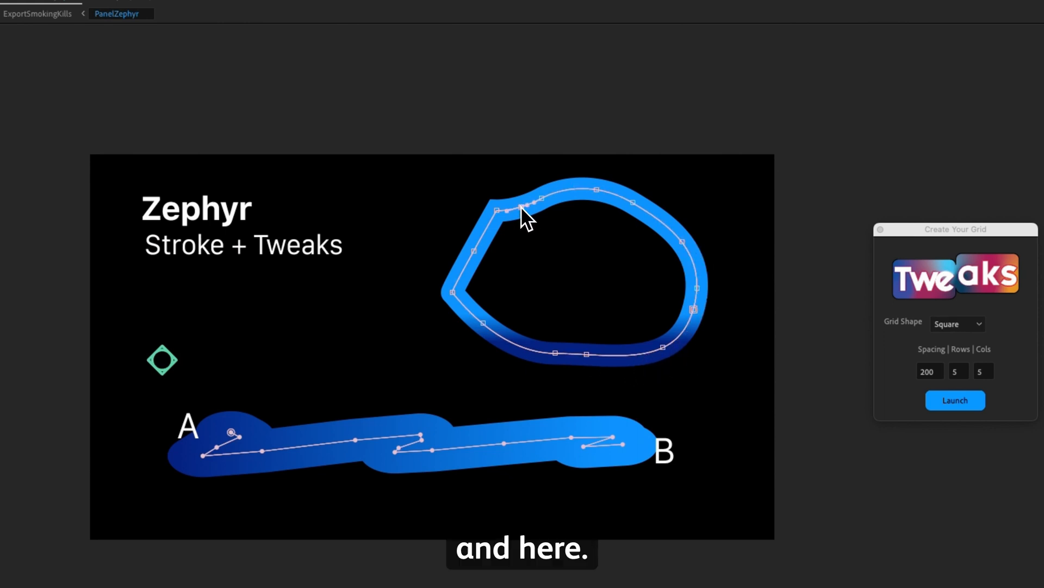
mouse_move(563, 370)
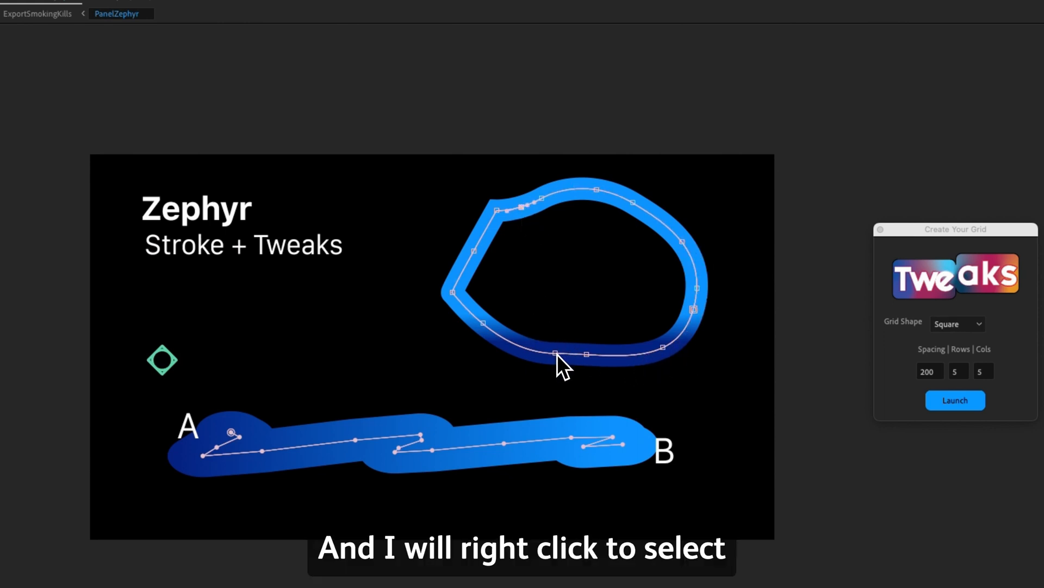
Set the loop's bottom point as first vertex via Mask and Shape Path.
right_click(563, 366)
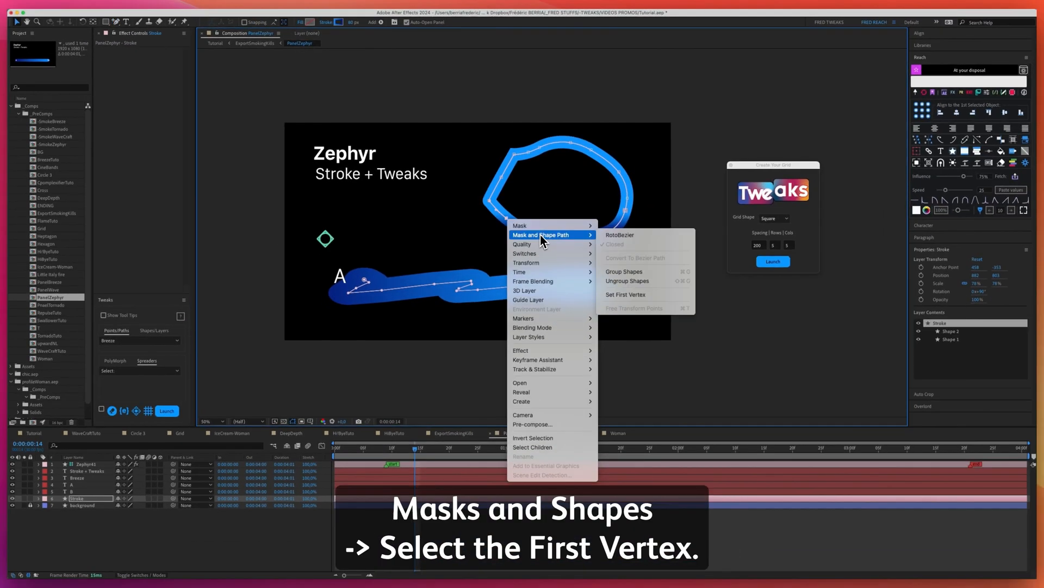
left_click(625, 294)
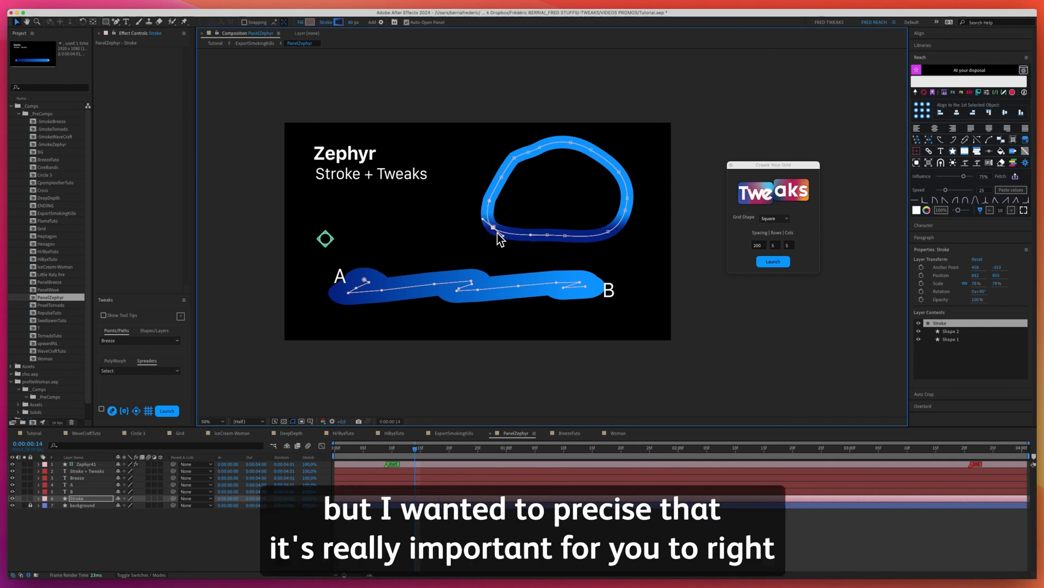
right_click(496, 234)
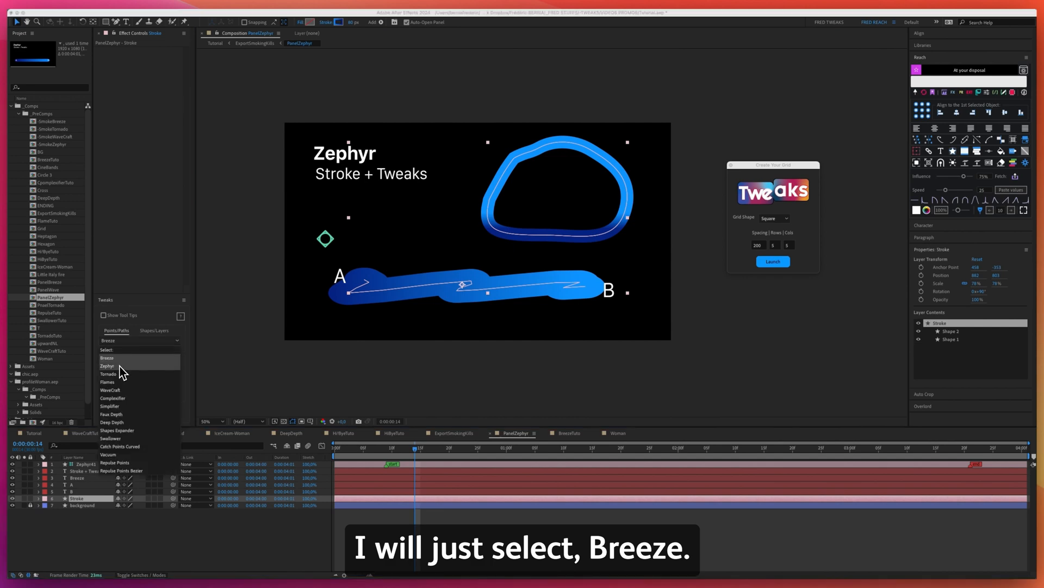
left_click(107, 358)
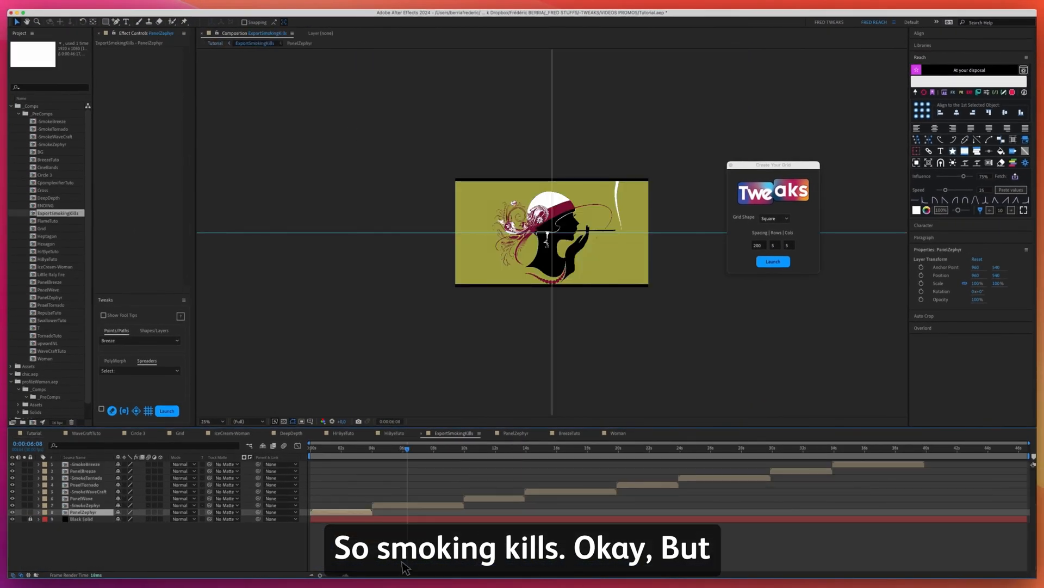
Scrub the ExportSmokingKills timeline to find the WaveCraft section.
left_click(410, 448)
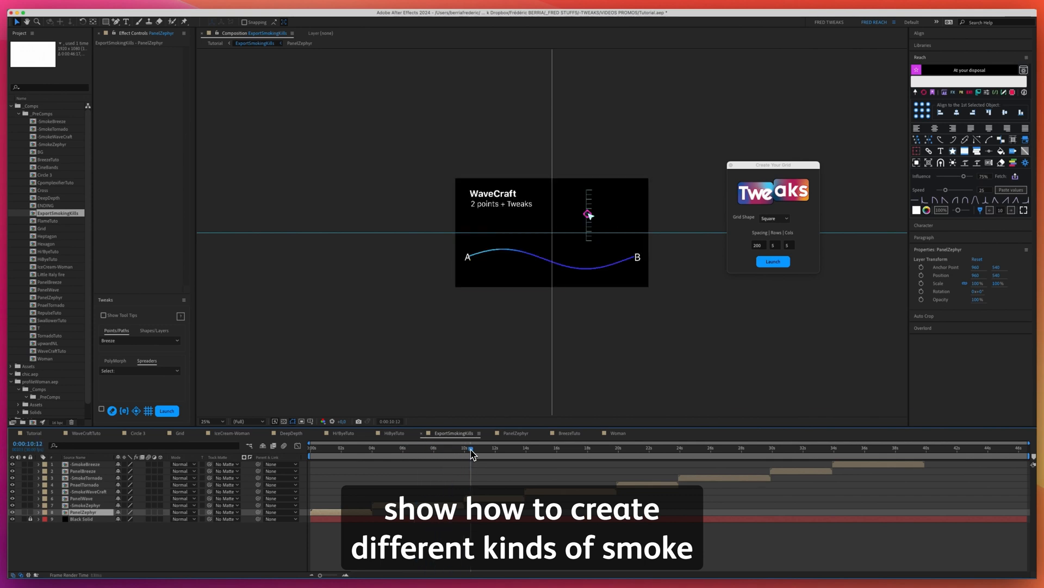
left_click(516, 448)
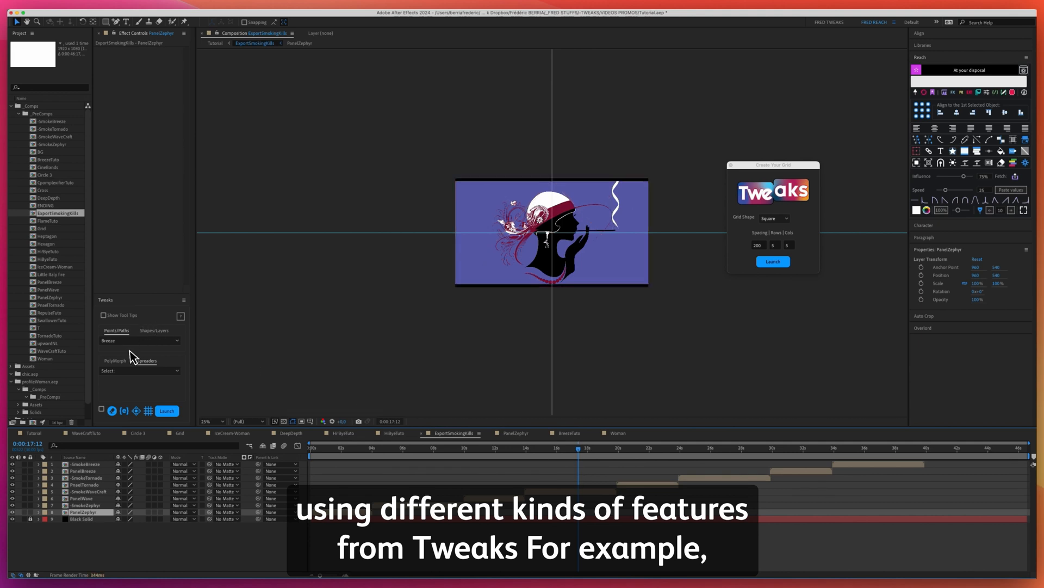
left_click(437, 448)
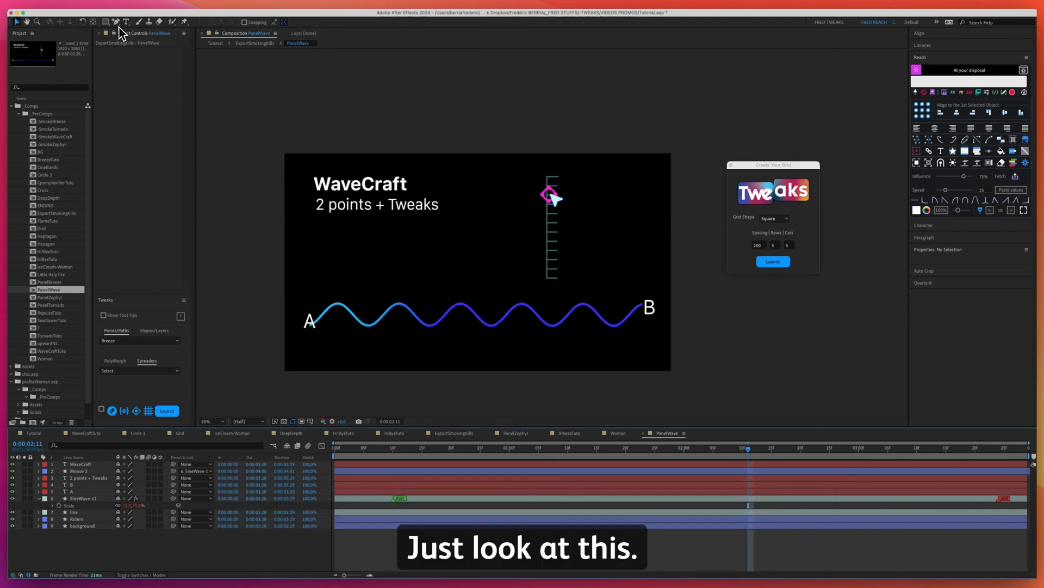
Draw a two-point Pen line, apply WaveCraft to it, and set fill to none.
left_click(116, 22)
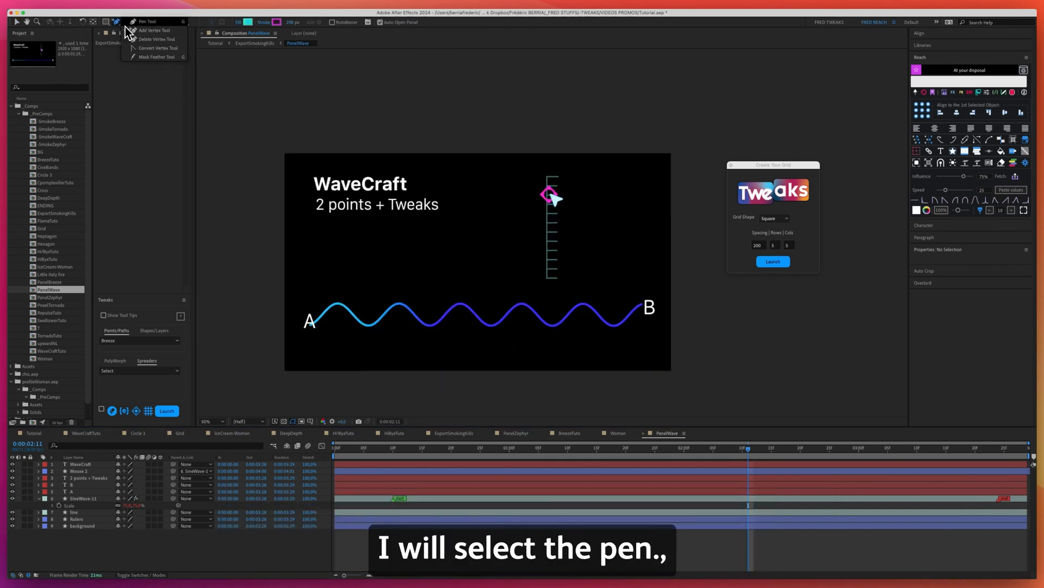
left_click(143, 21)
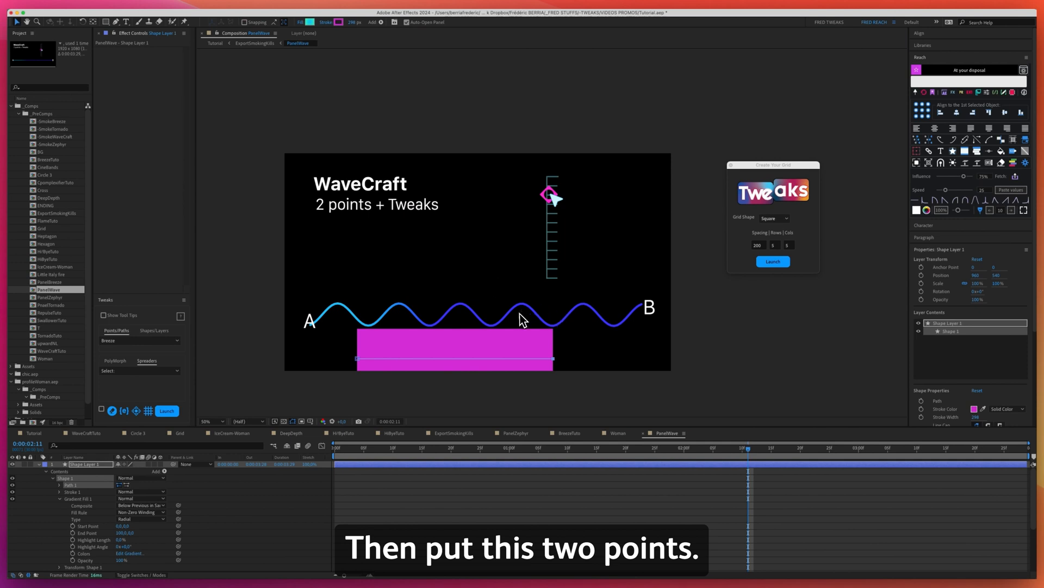
left_click(476, 313)
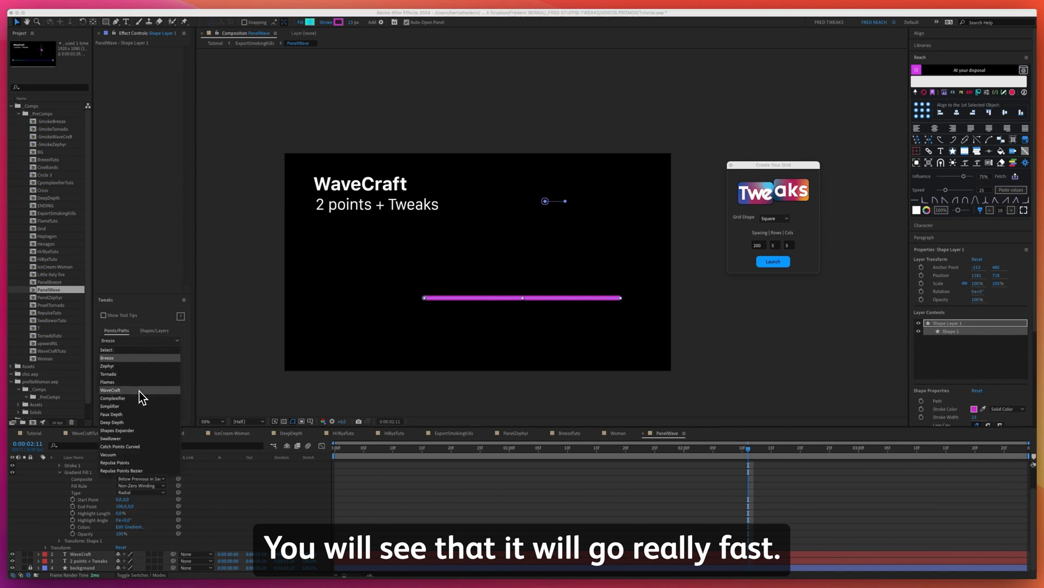
left_click(110, 389)
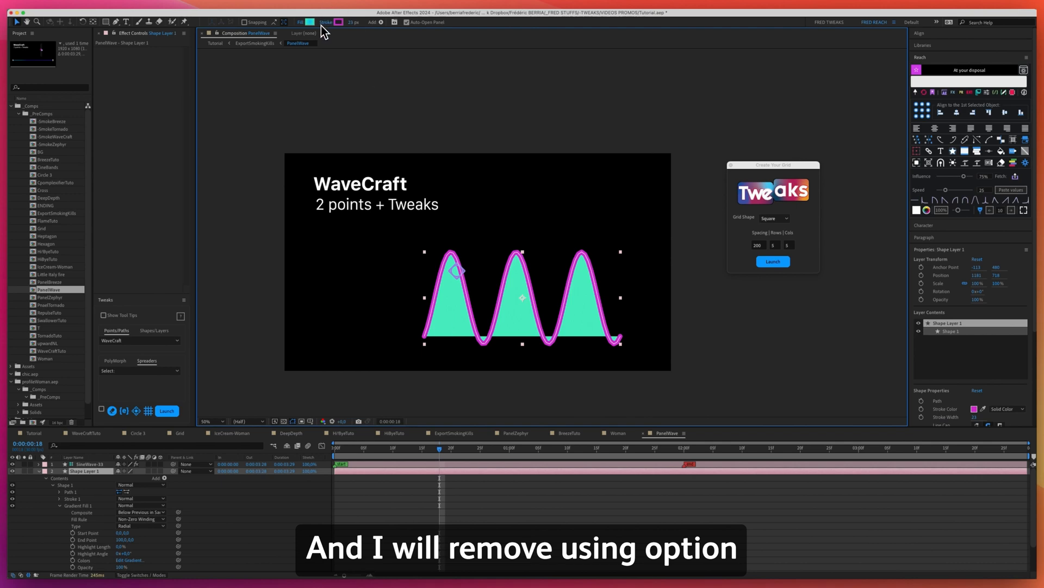
mouse_move(311, 32)
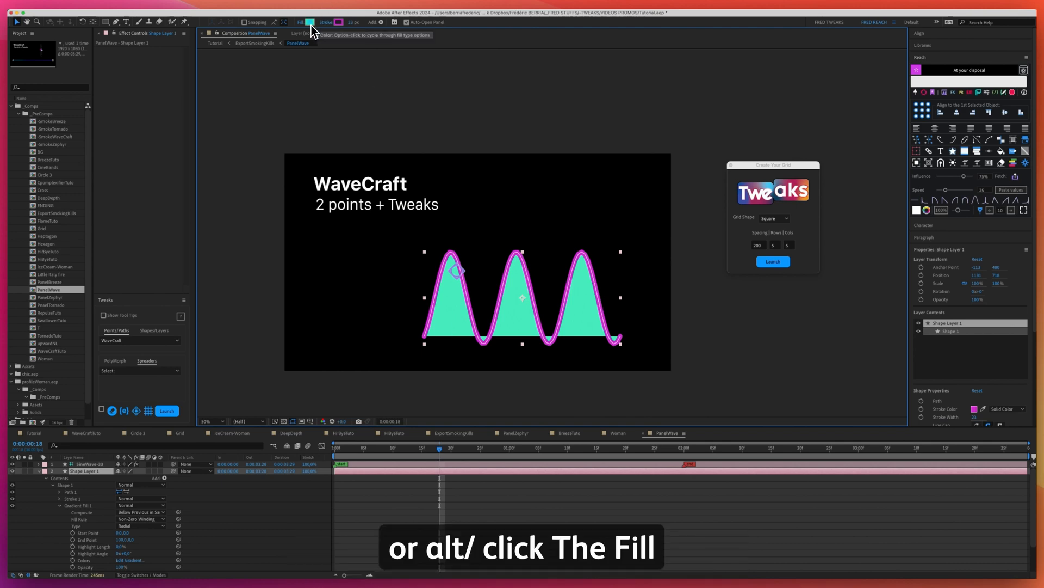
left_click(310, 22)
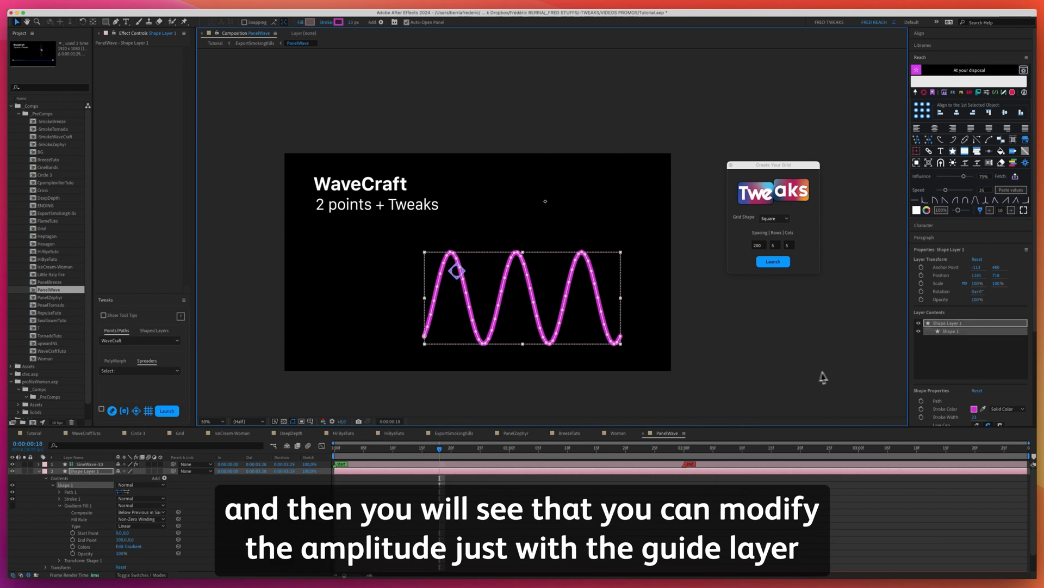
left_click(90, 464)
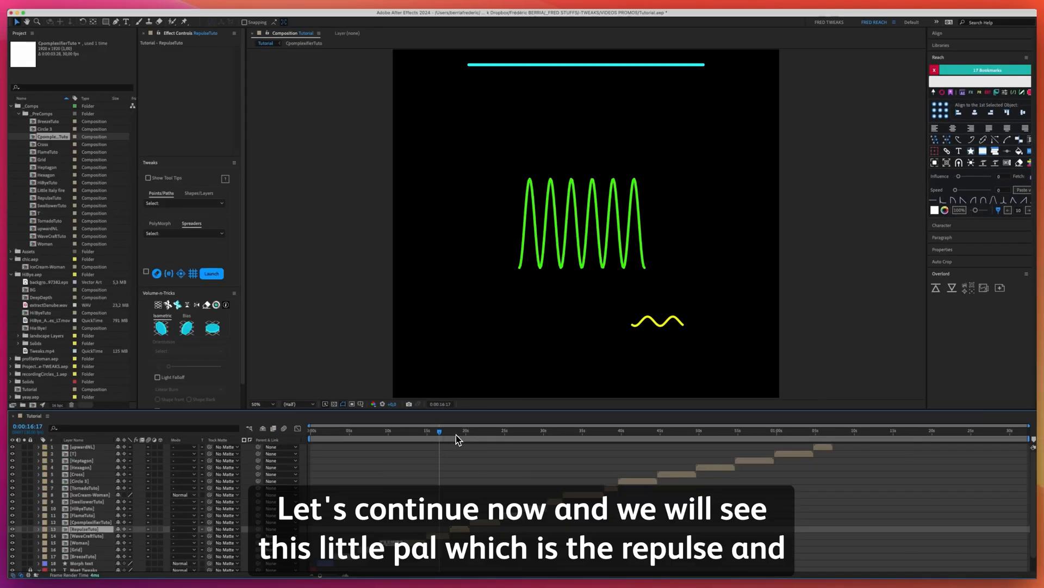
Preview RepulseTuto and its Tweaks point effects, then return to the Tutorial composition.
left_click(456, 430)
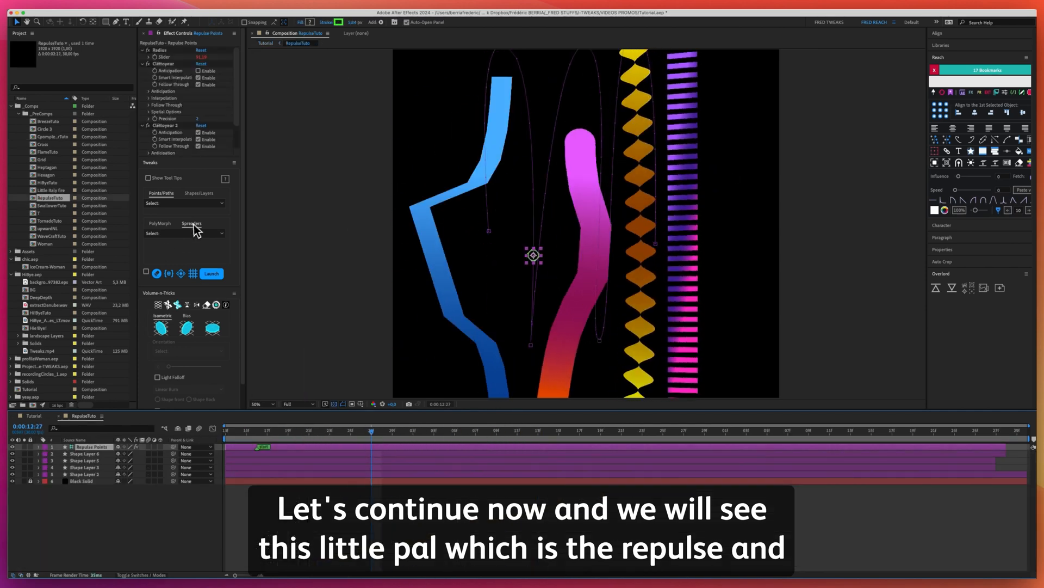
left_click(183, 203)
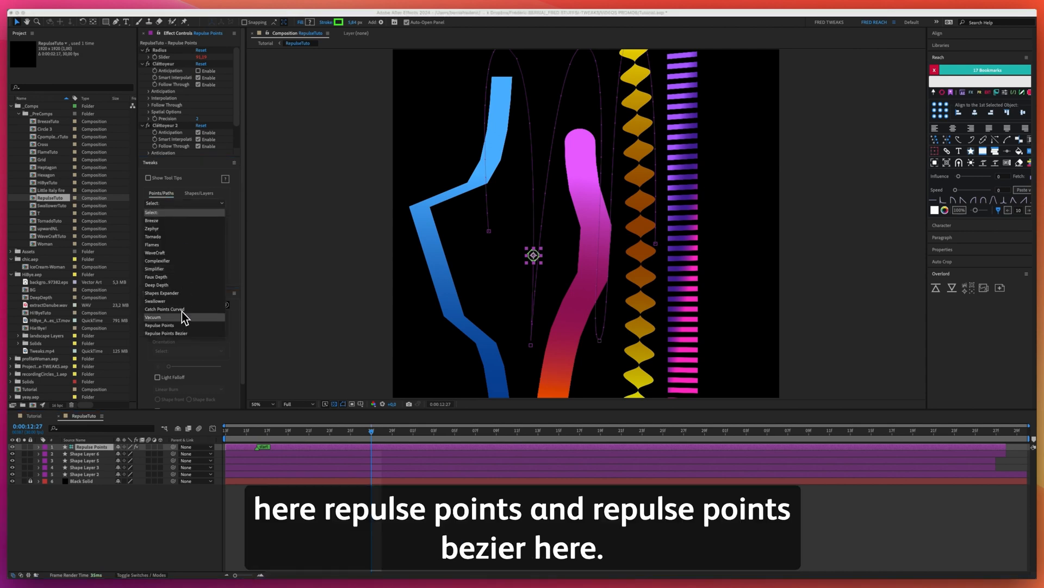
mouse_move(187, 333)
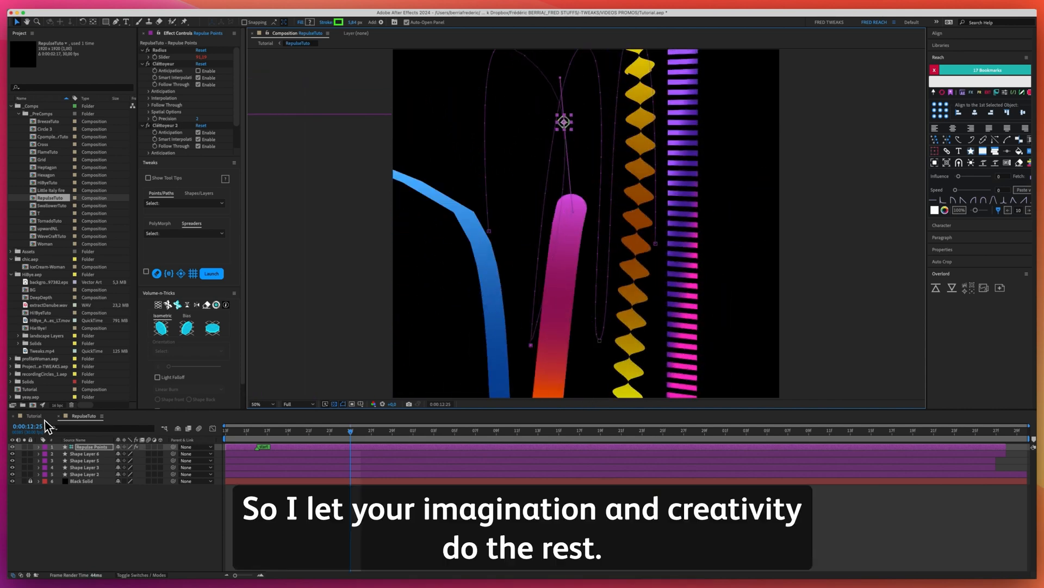
left_click(266, 42)
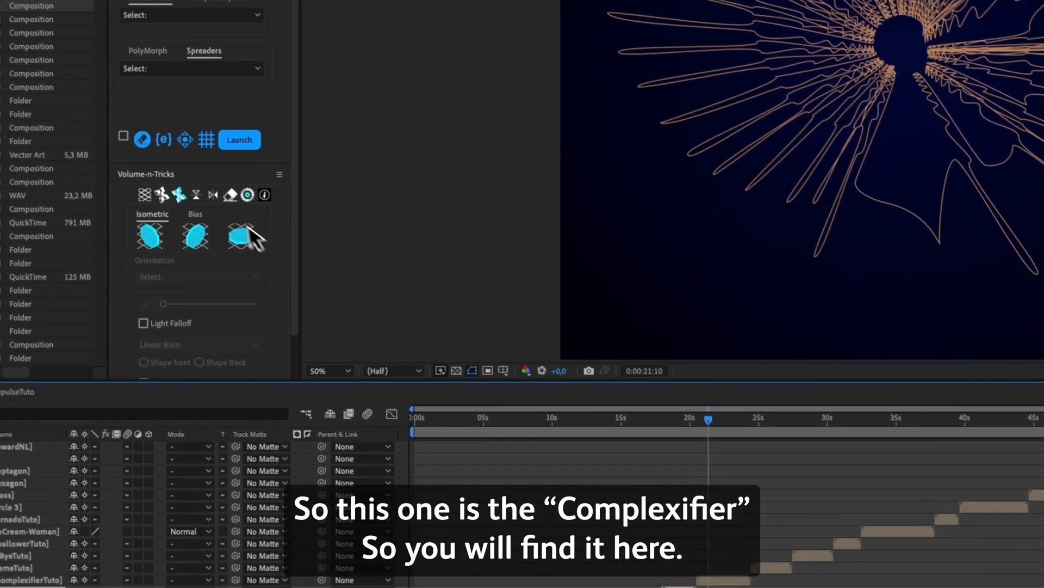
Open CpomplexifierTuto and pick Complexifier from the Tweaks Points/Paths list.
left_click(318, 134)
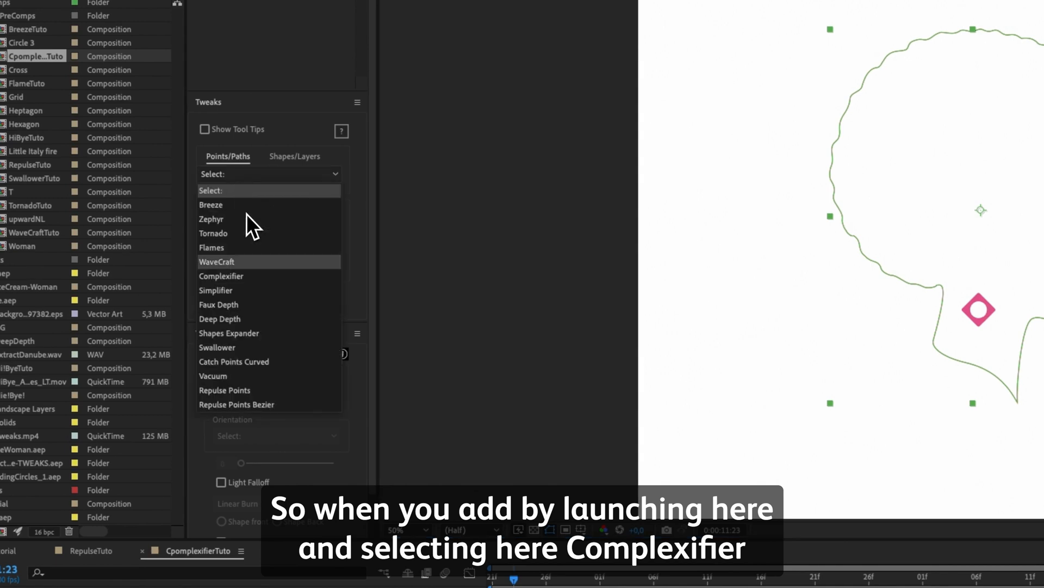
left_click(221, 276)
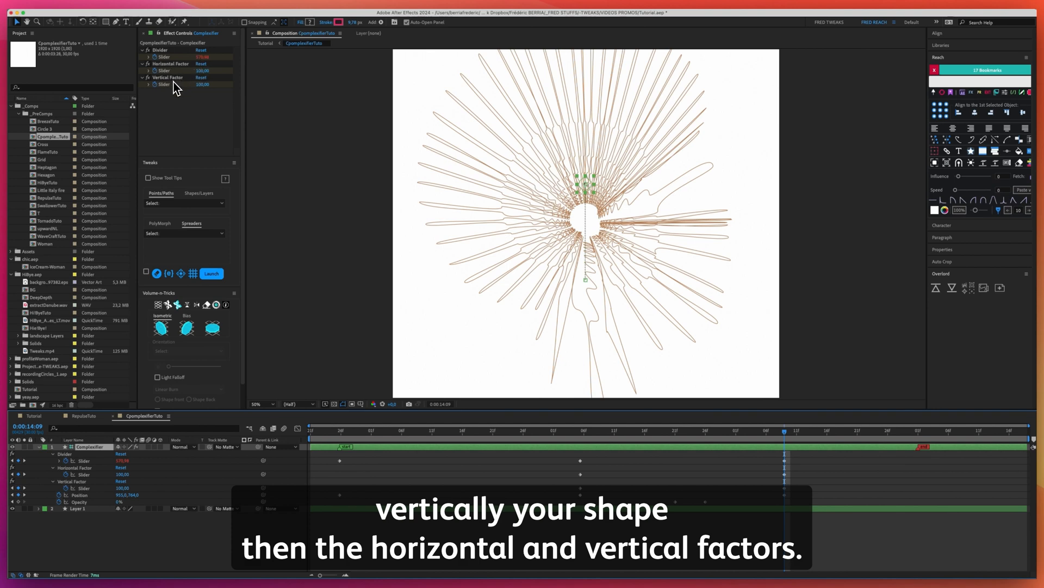
mouse_move(199, 93)
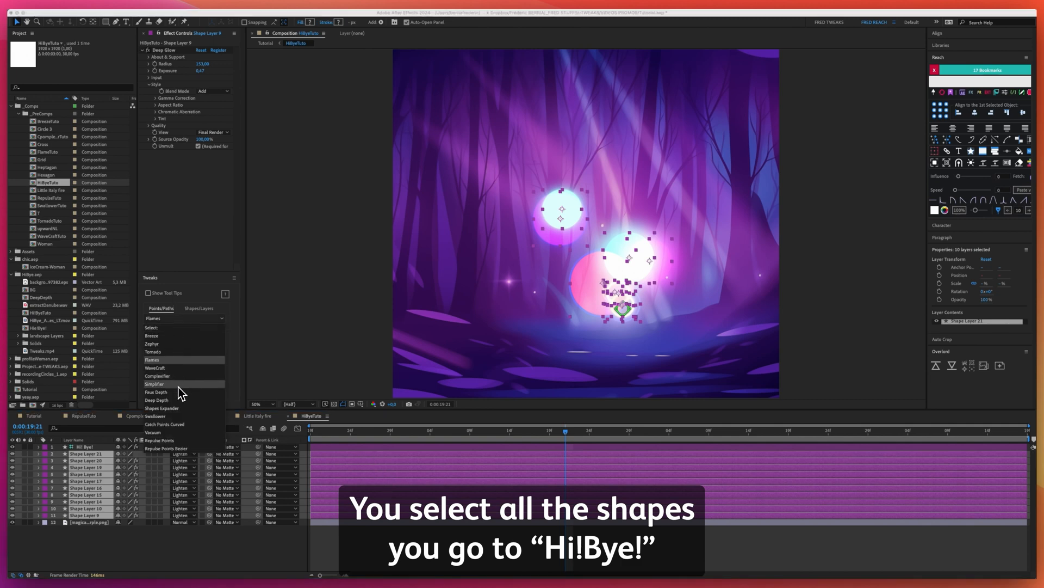
Show the Shapes/Layers tweaks in HiByeTuto, then undo the last change.
left_click(199, 308)
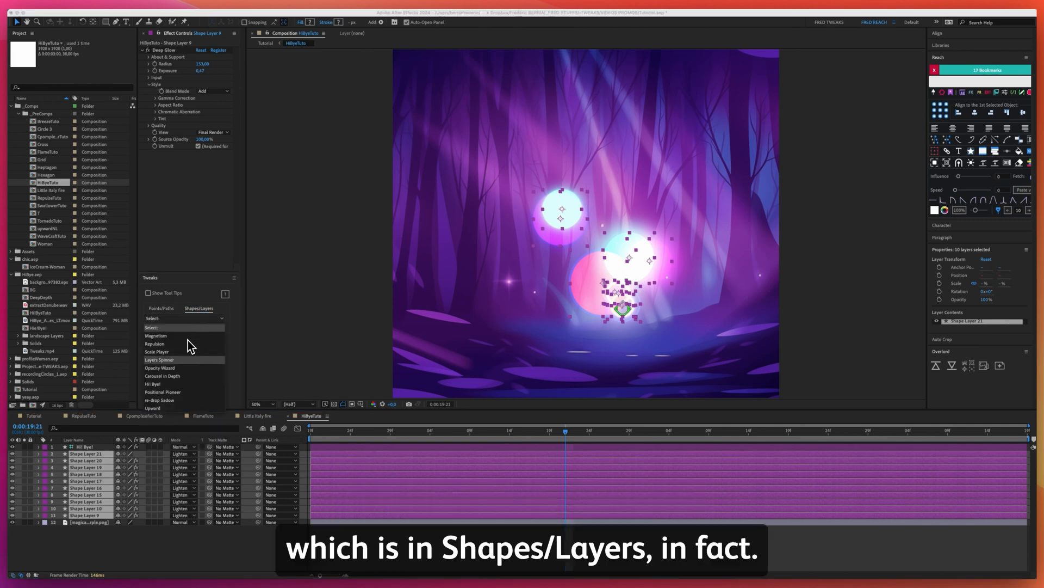
mouse_move(153, 384)
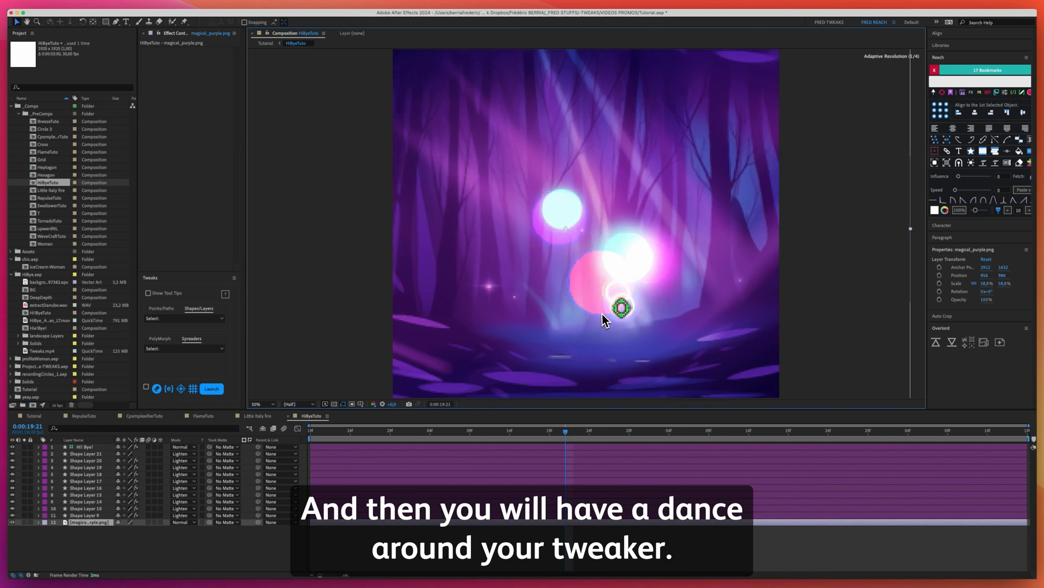
key("cmd+z")
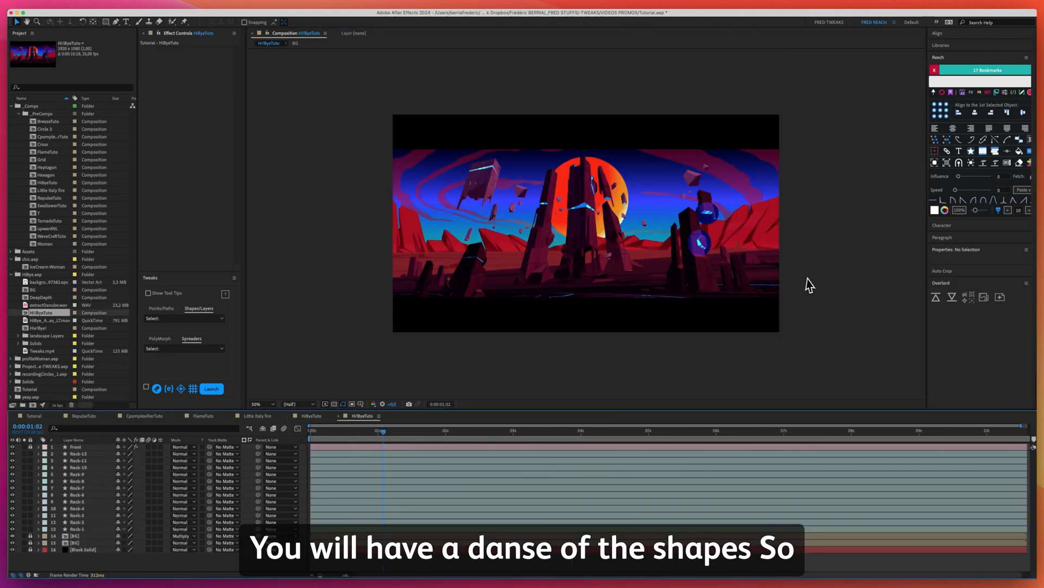
Choose Hi!Bye! from the Shapes/Layers list and launch it on the rock layers.
left_click(184, 317)
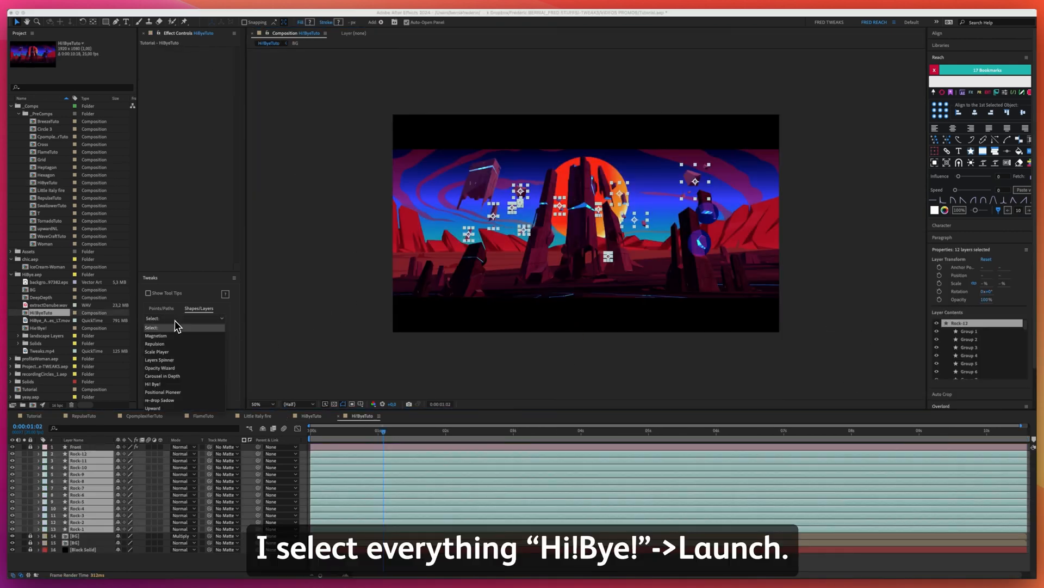
left_click(153, 383)
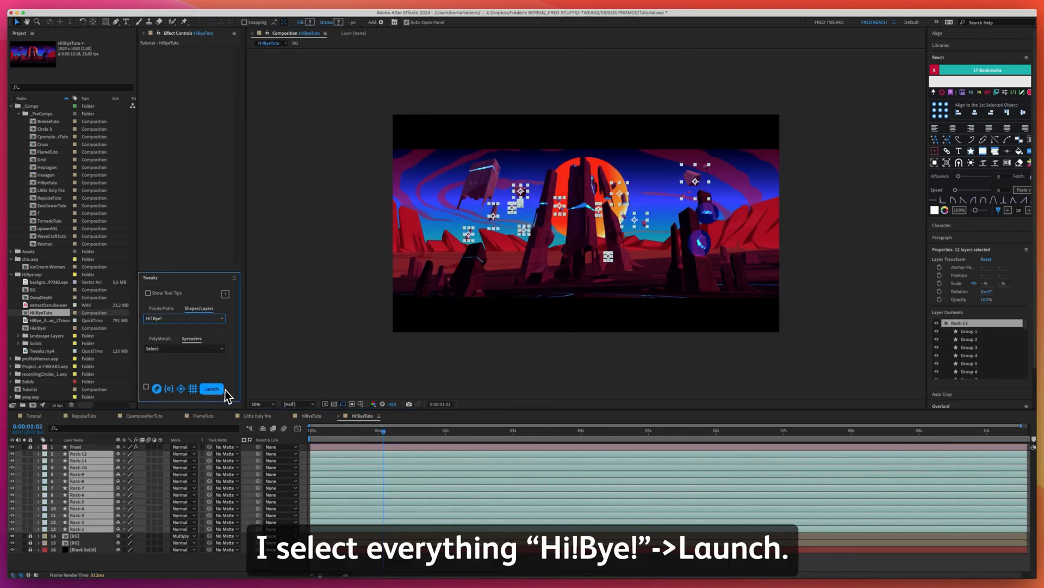
left_click(211, 389)
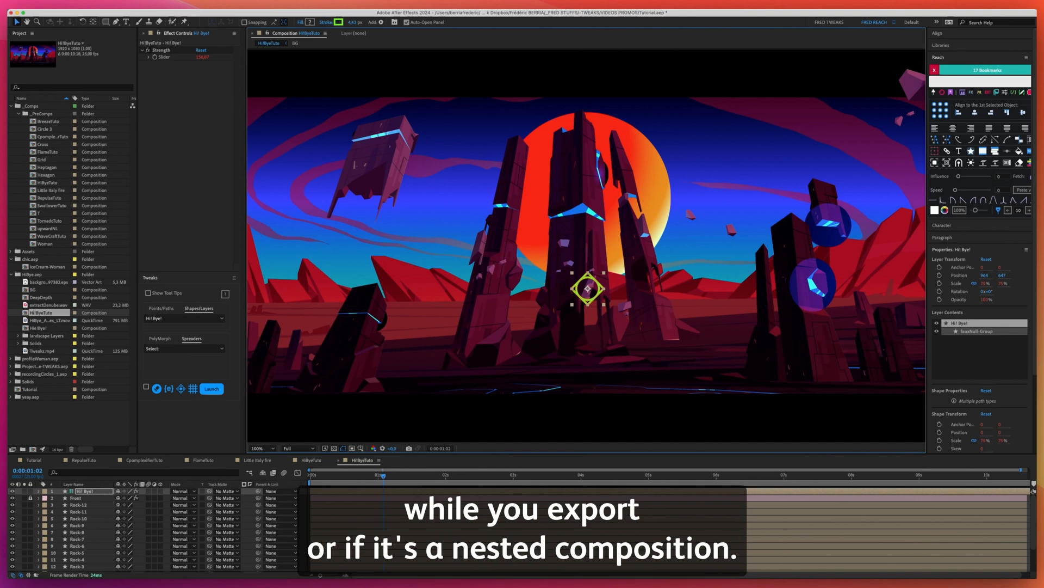
mouse_move(610, 293)
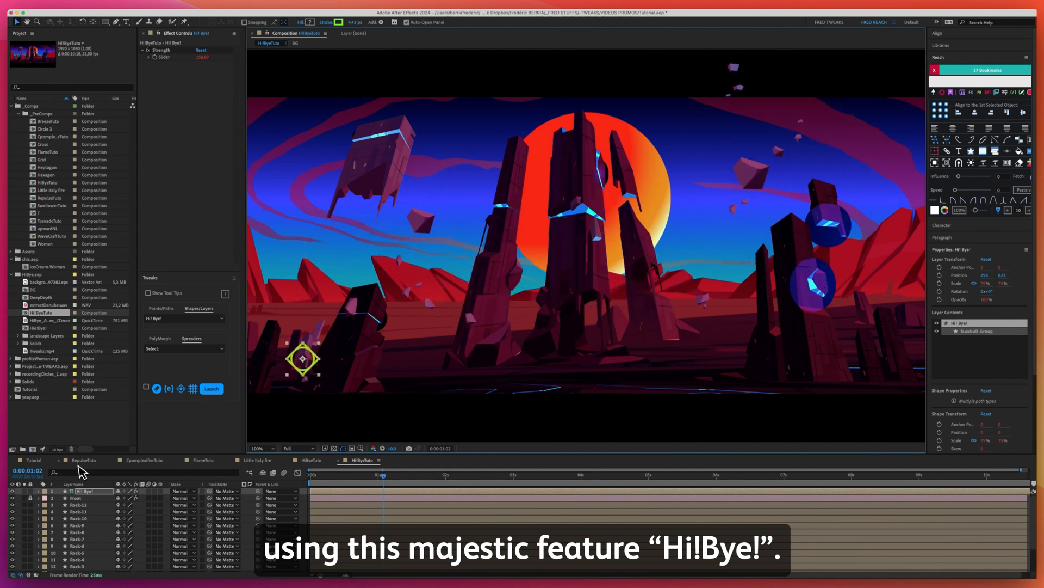
Open SwallowerTuto, apply Swallower to the pink blob layer, and reveal its path expressions.
left_click(34, 460)
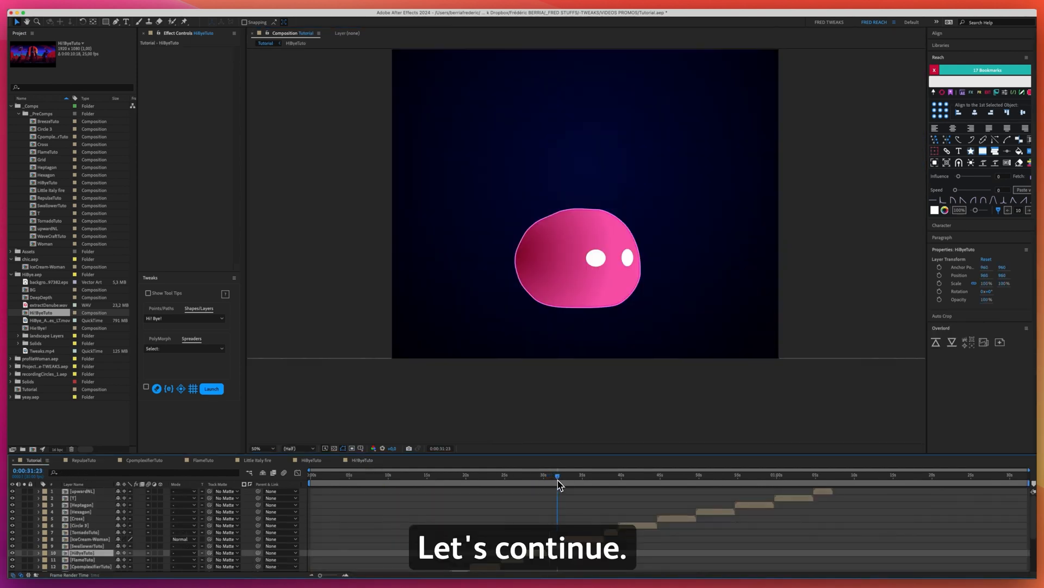
double_click(52, 205)
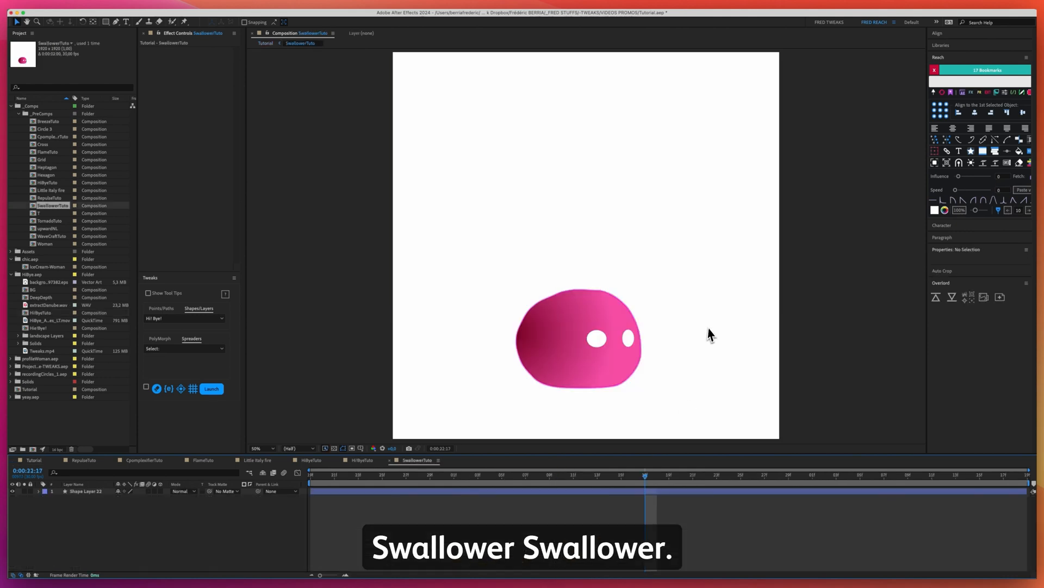
left_click(579, 339)
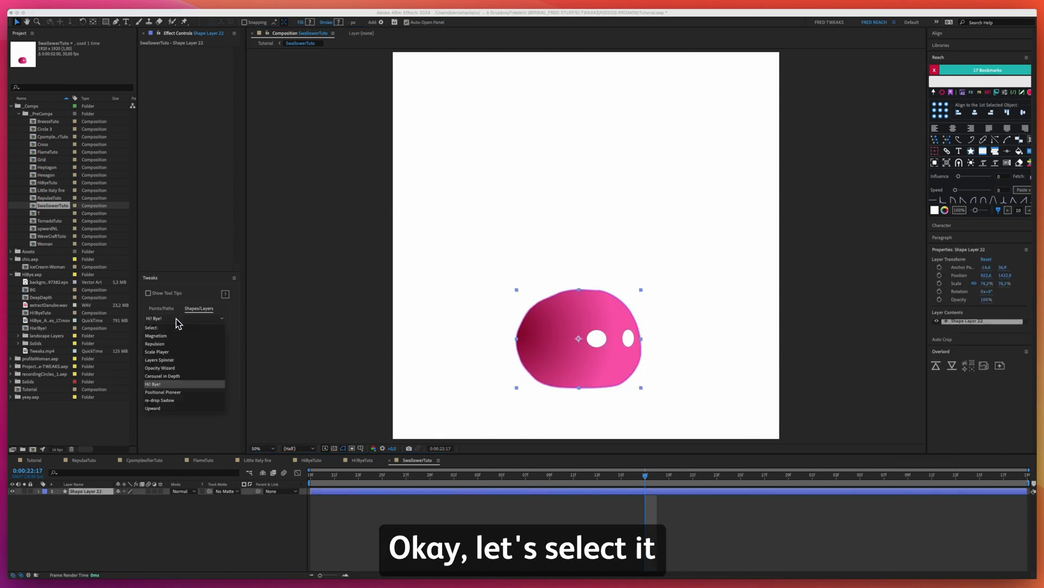
left_click(160, 308)
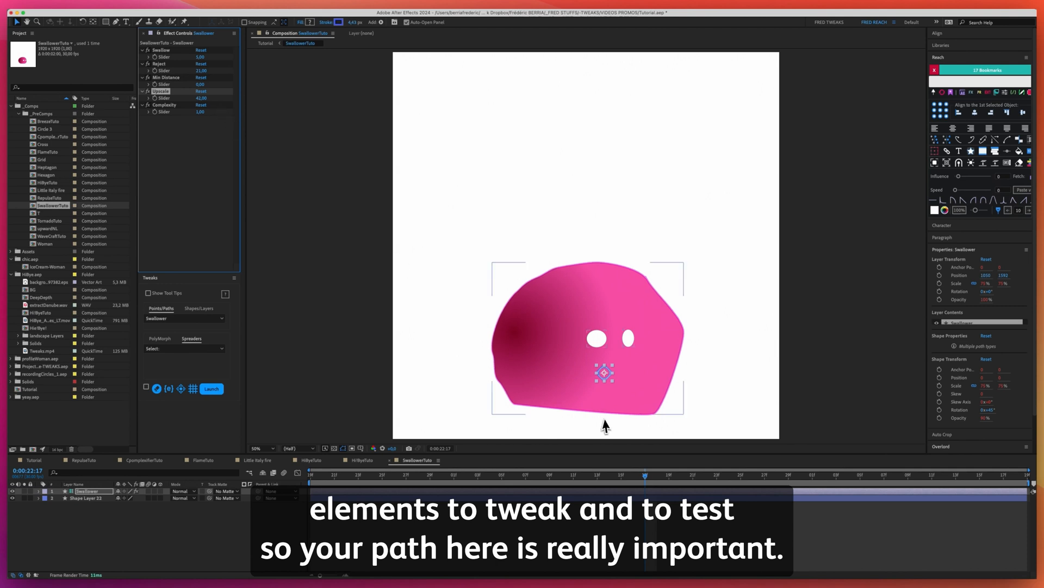
mouse_move(652, 281)
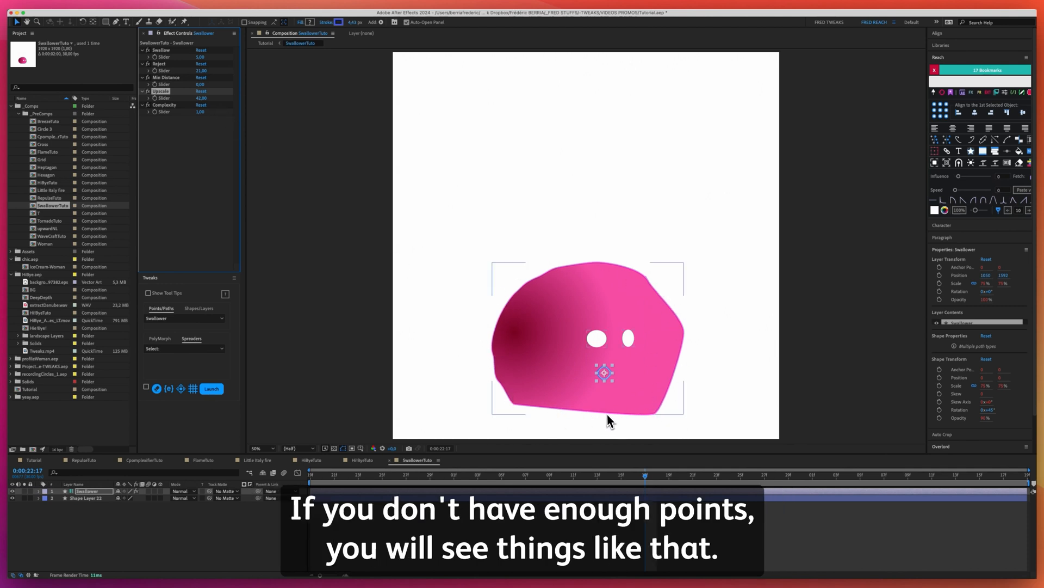
mouse_move(683, 345)
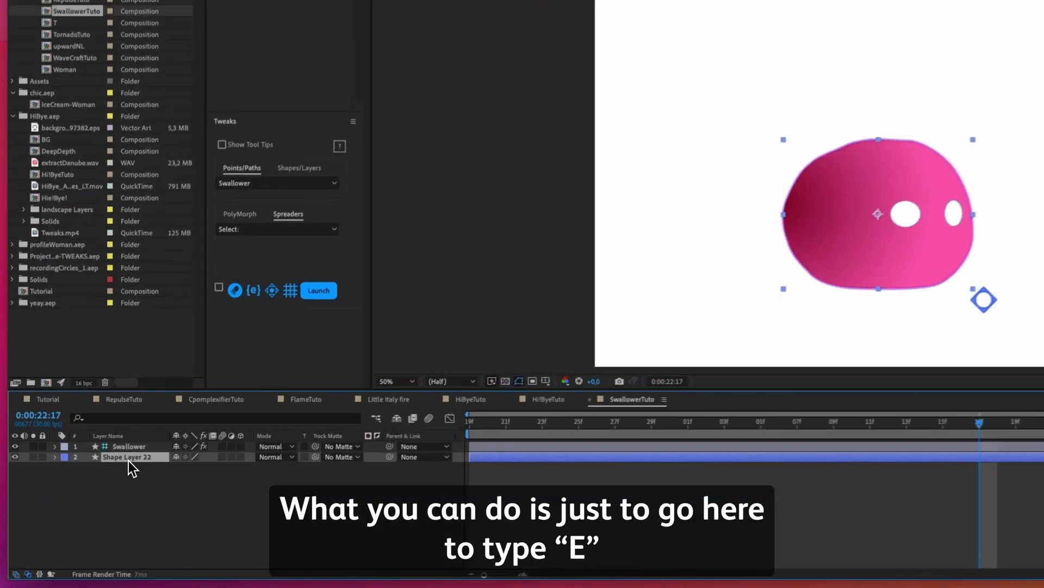
key("e")
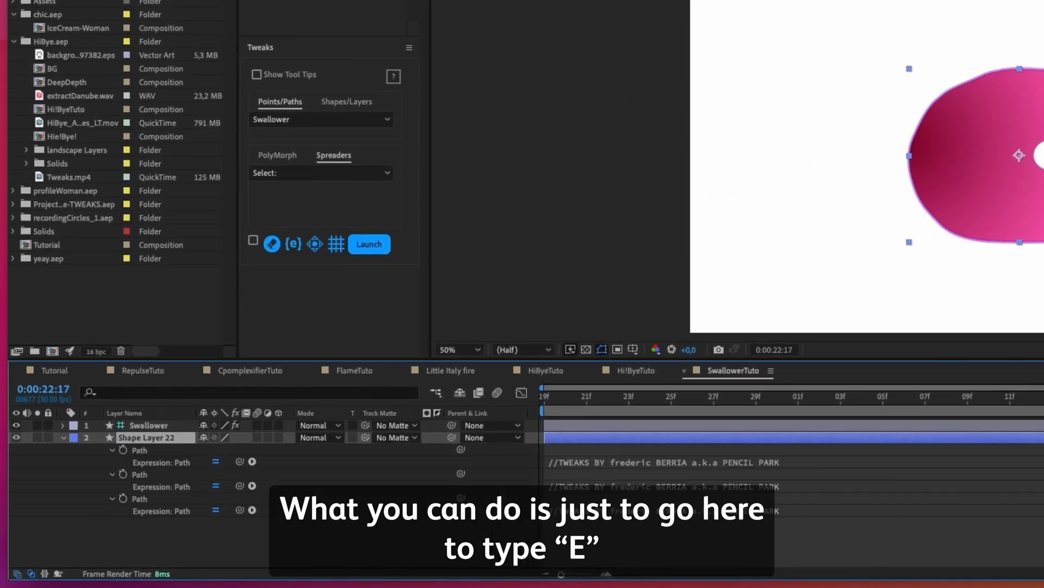
left_click(214, 486)
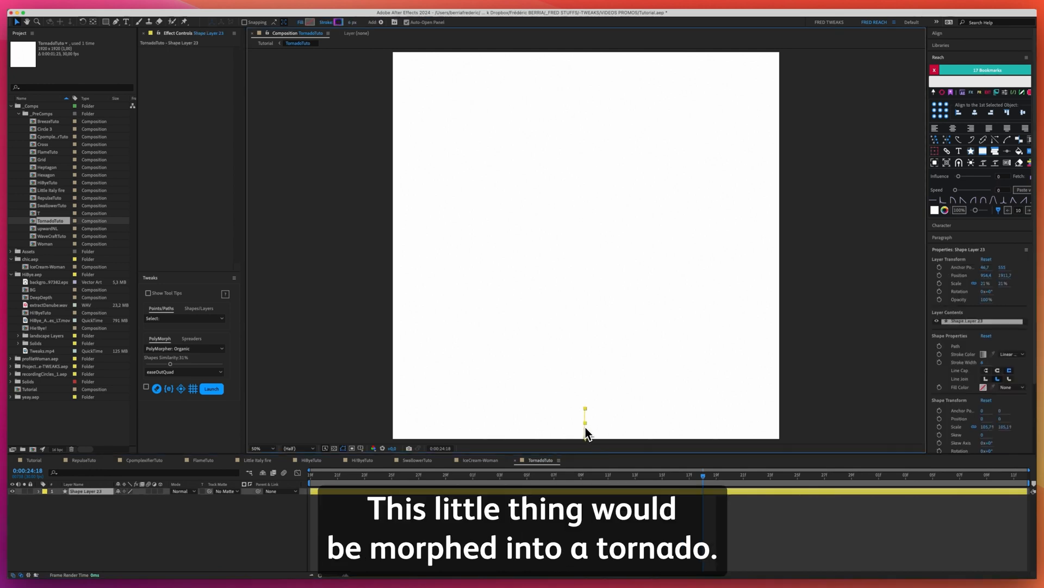
mouse_move(180, 326)
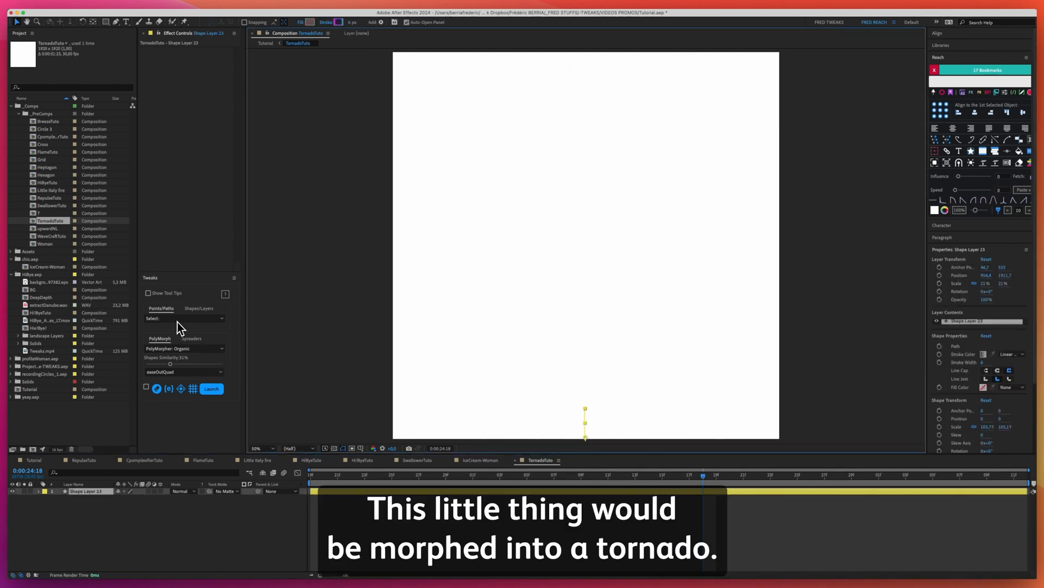
Launch Tornado on the small shape, set the background black, and select its controller.
left_click(185, 348)
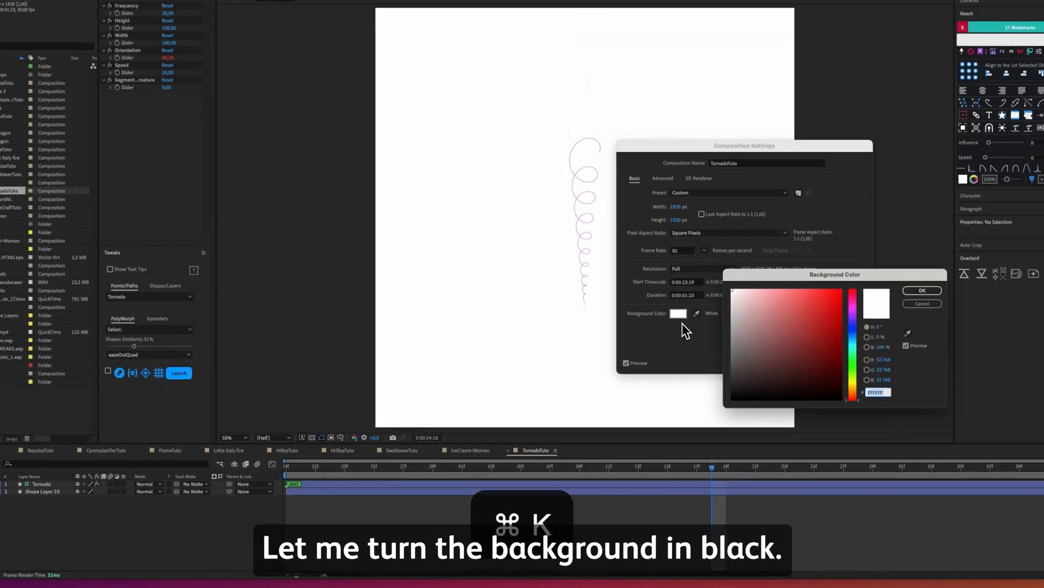
left_click(921, 291)
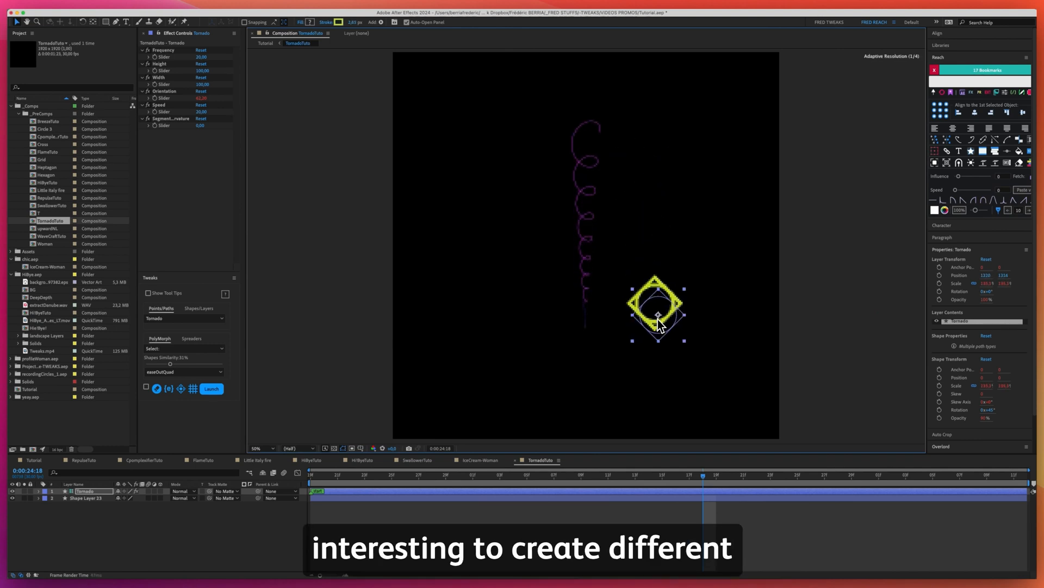
left_click(461, 475)
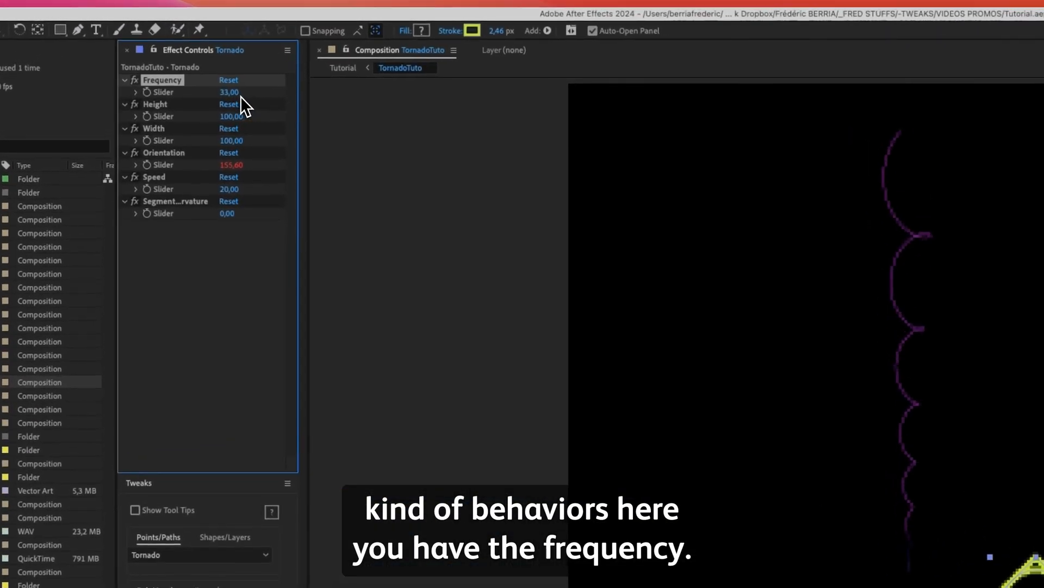
Scrub the Tornado Frequency slider to turn the spiral into a cone of looping rings.
left_click_drag(230, 92, 253, 92)
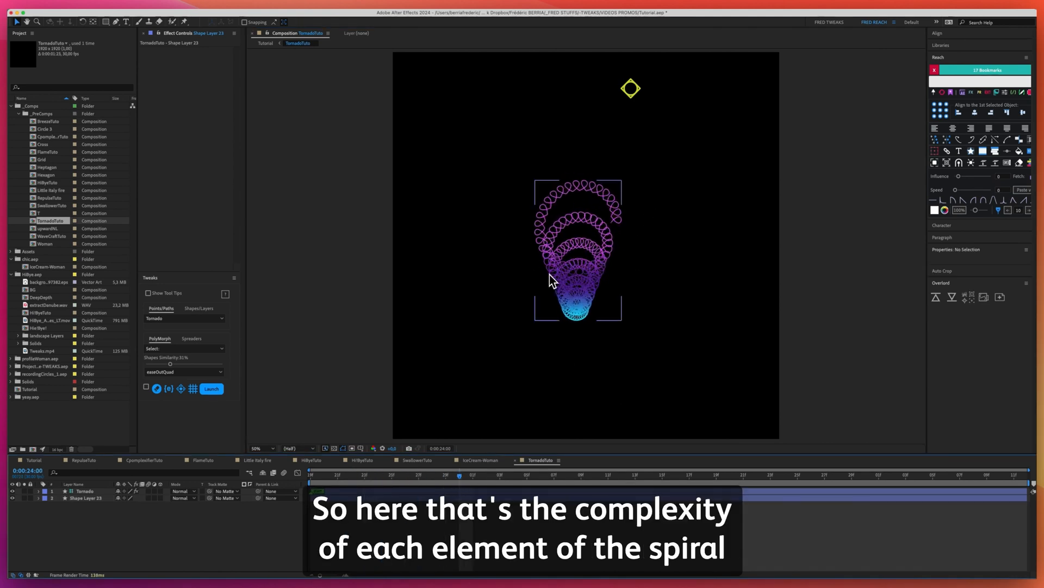
mouse_move(577, 321)
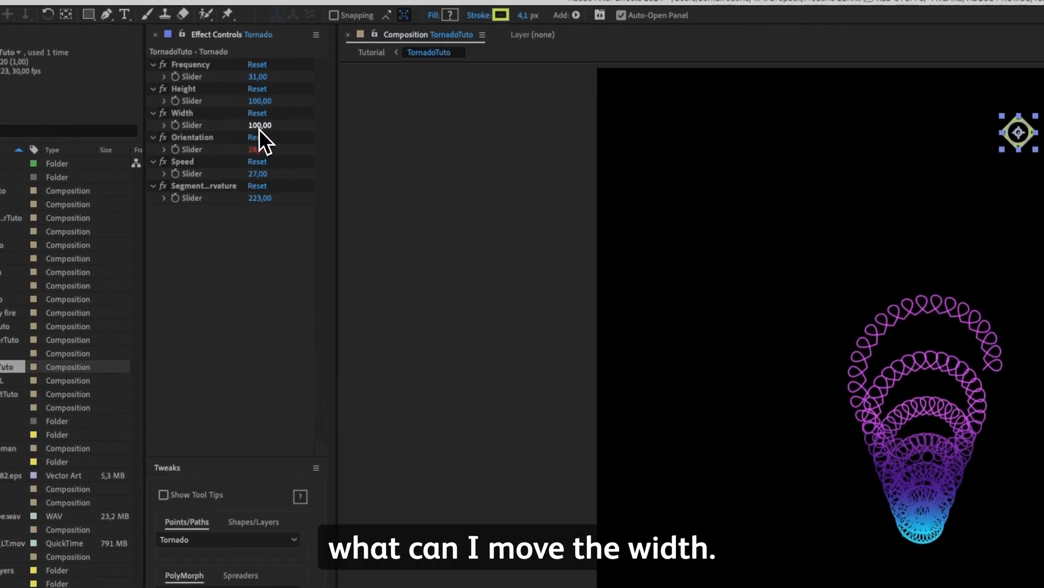
Widen the Tornado spiral into a smooth, flat purple-to-blue shape.
left_click_drag(260, 125, 260, 100)
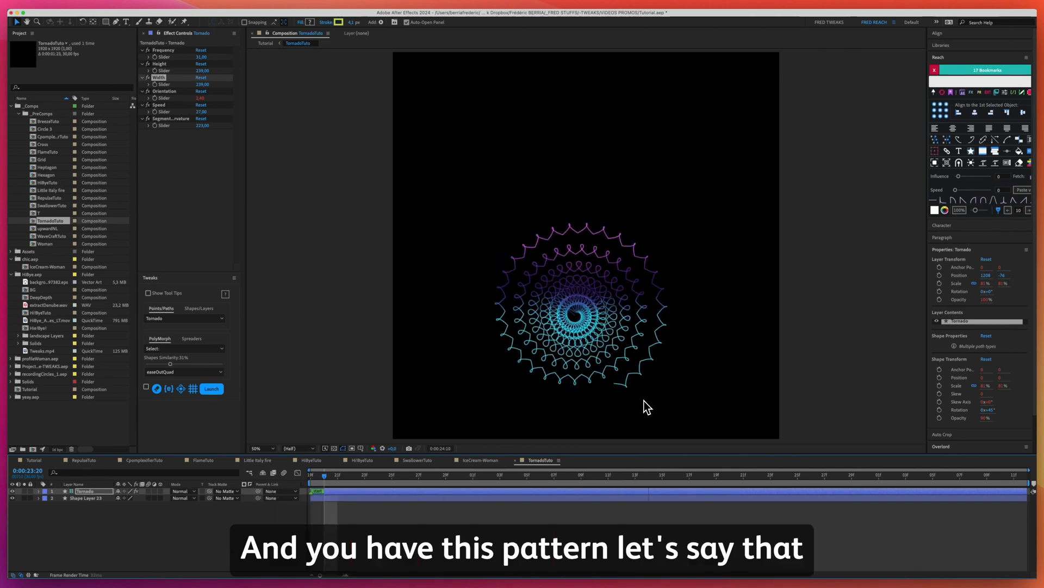
left_click(85, 497)
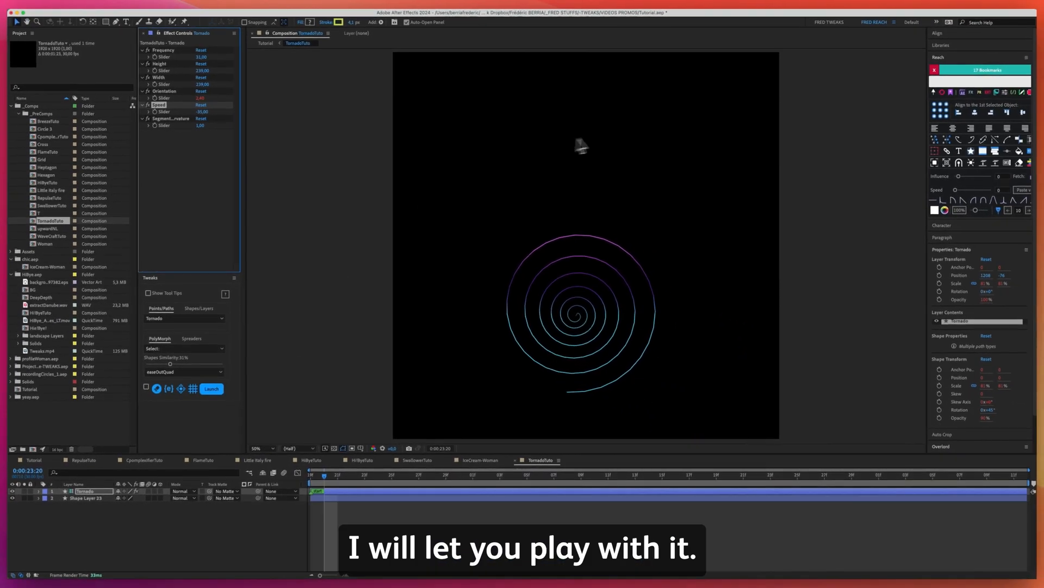
mouse_move(700, 356)
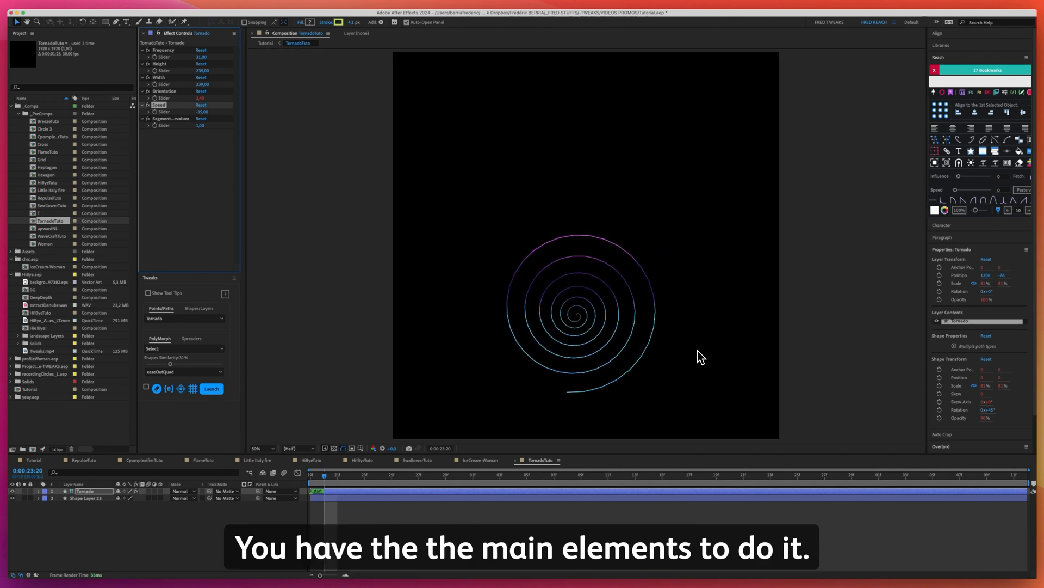
Open Circle 3 from the Tutorial timeline and select all sixteen emoji layers.
left_click(32, 460)
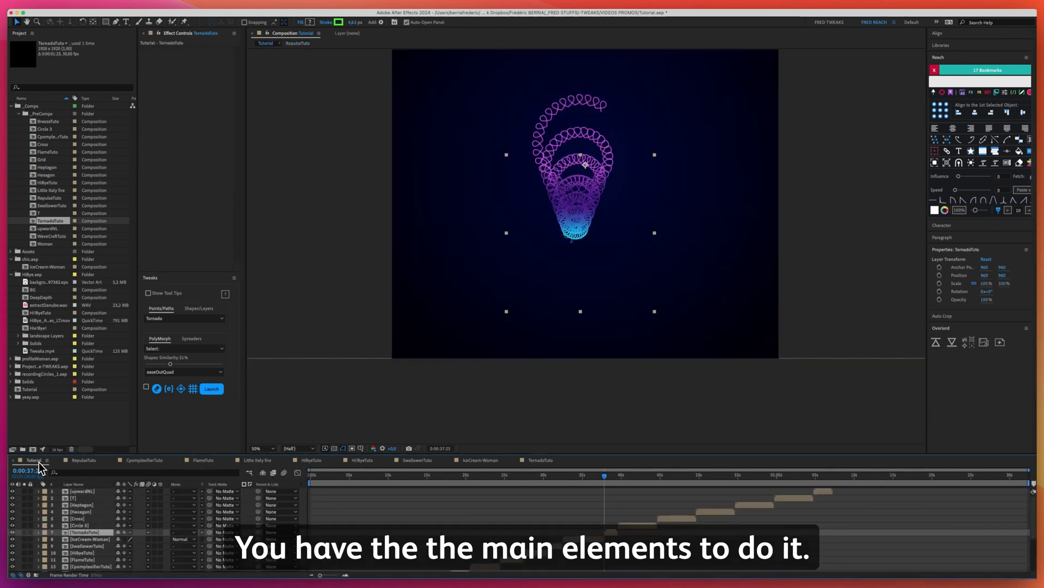
left_click(631, 475)
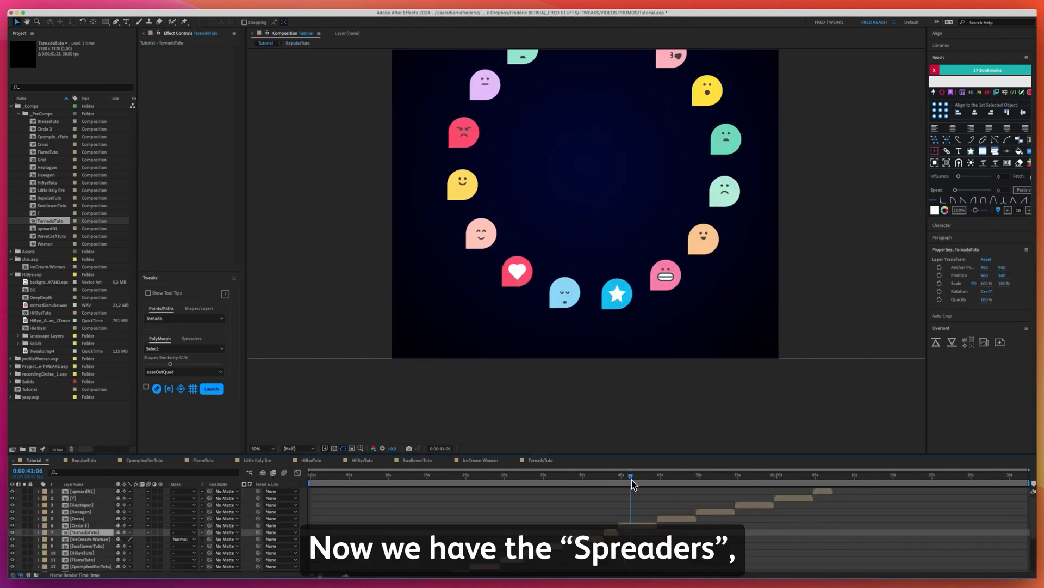
left_click(262, 447)
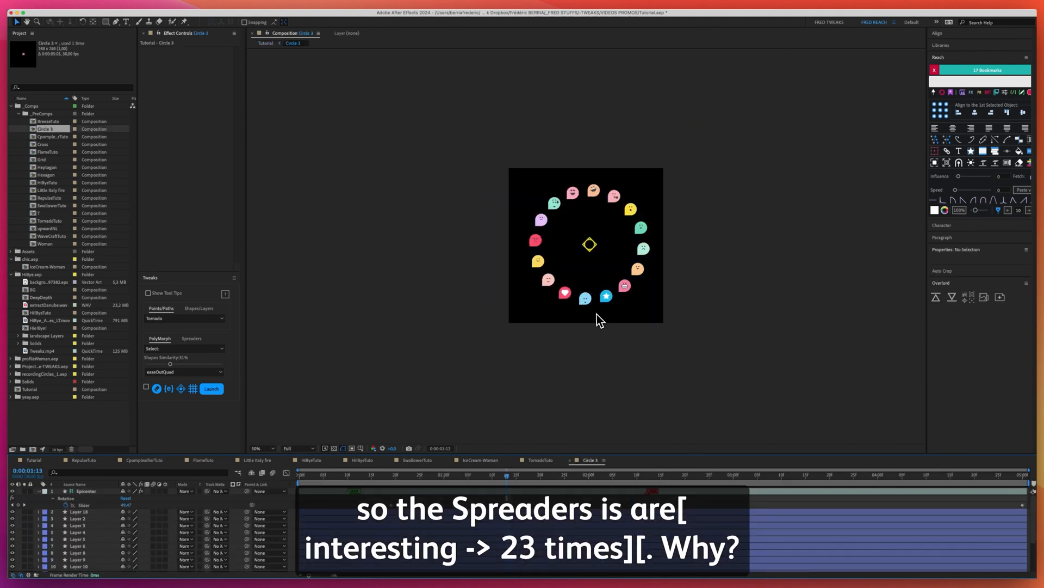
left_click(593, 243)
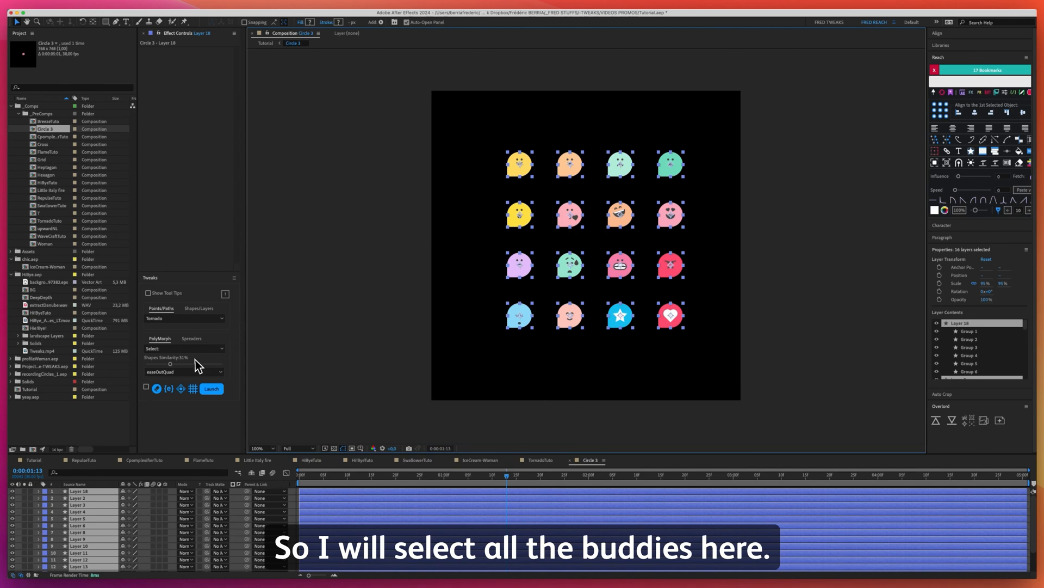
Apply Spread as Circle from Tweaks Spreaders to ring the emoji layers around an Epicenter.
left_click(185, 348)
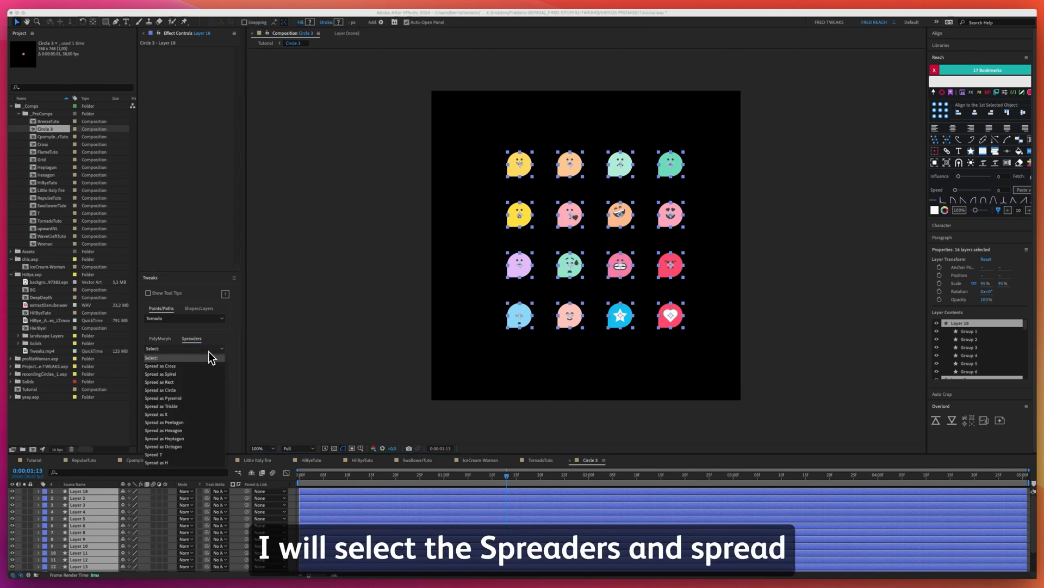
mouse_move(175, 389)
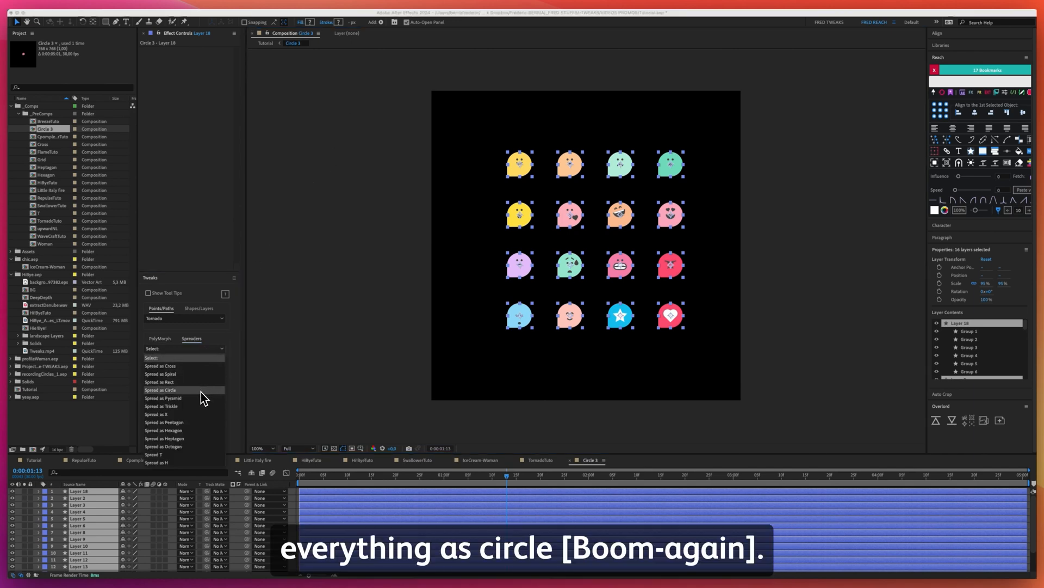
left_click(160, 389)
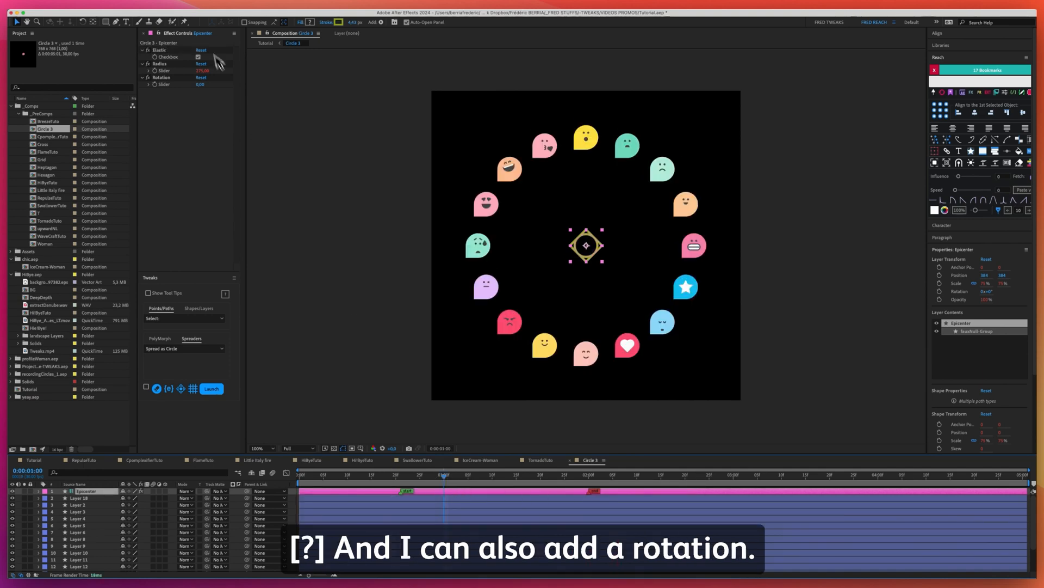
left_click(161, 77)
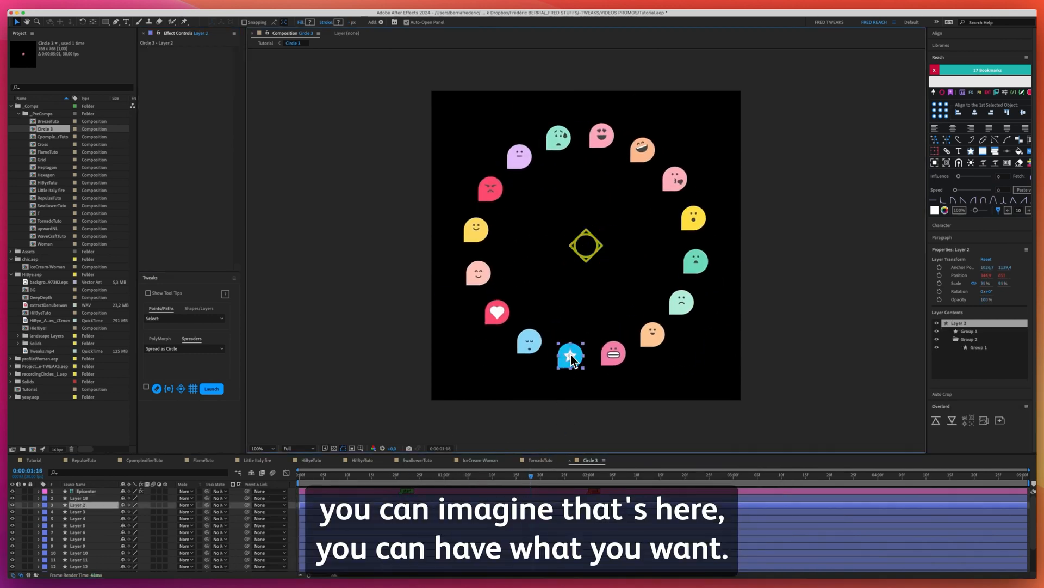
Inspect the star, peach, red and green emoji layers in the ring.
left_click(478, 272)
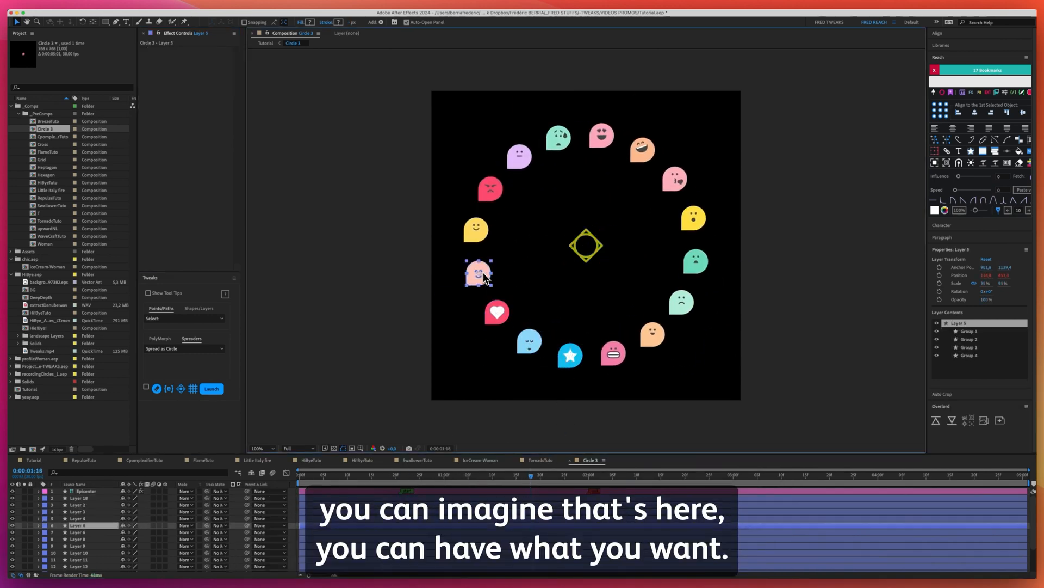
left_click(491, 189)
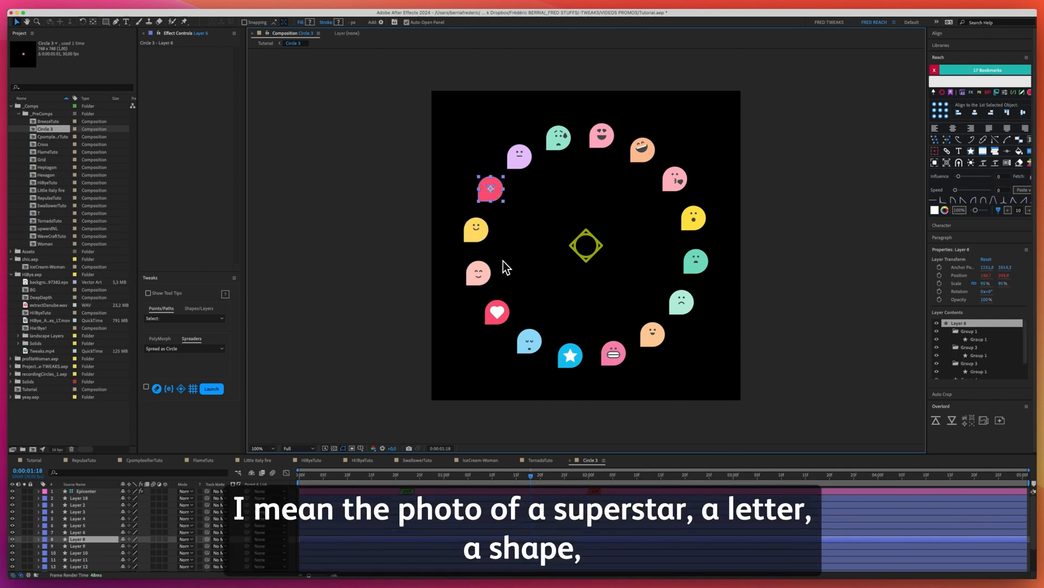
left_click(680, 301)
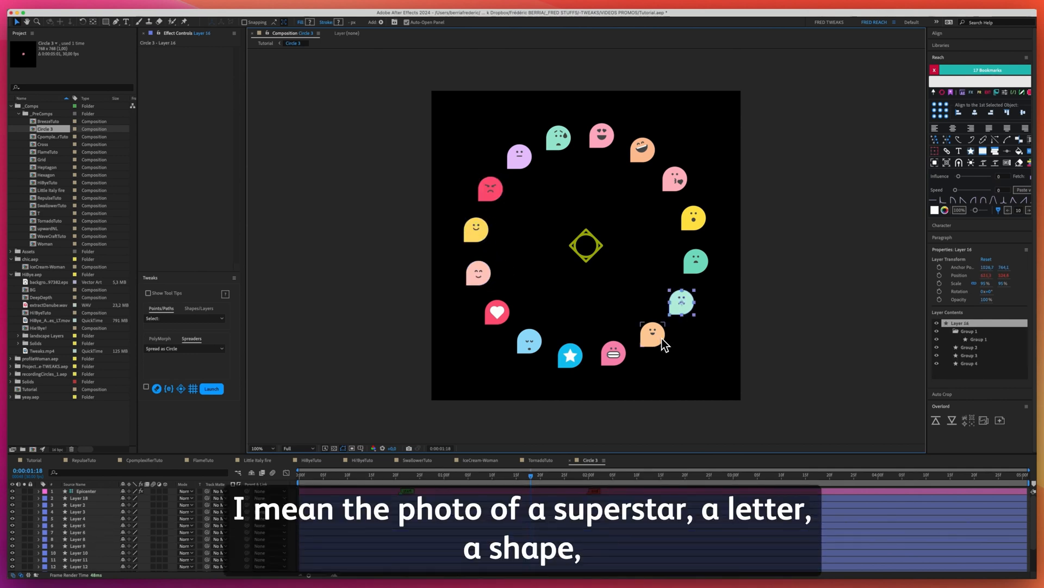
left_click(613, 353)
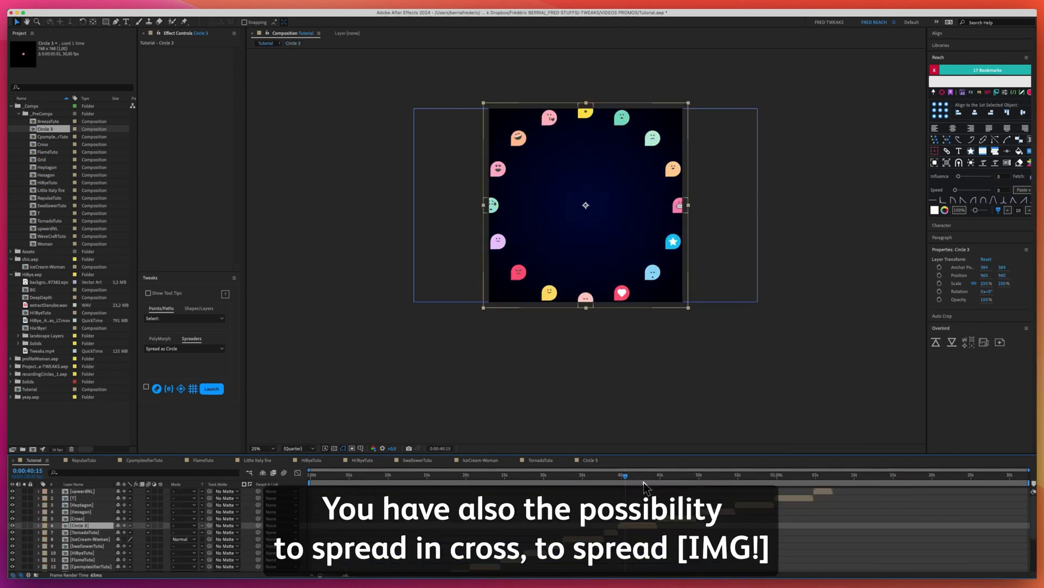
Open the T composition and collapse the T Center control's effect properties.
left_click(673, 474)
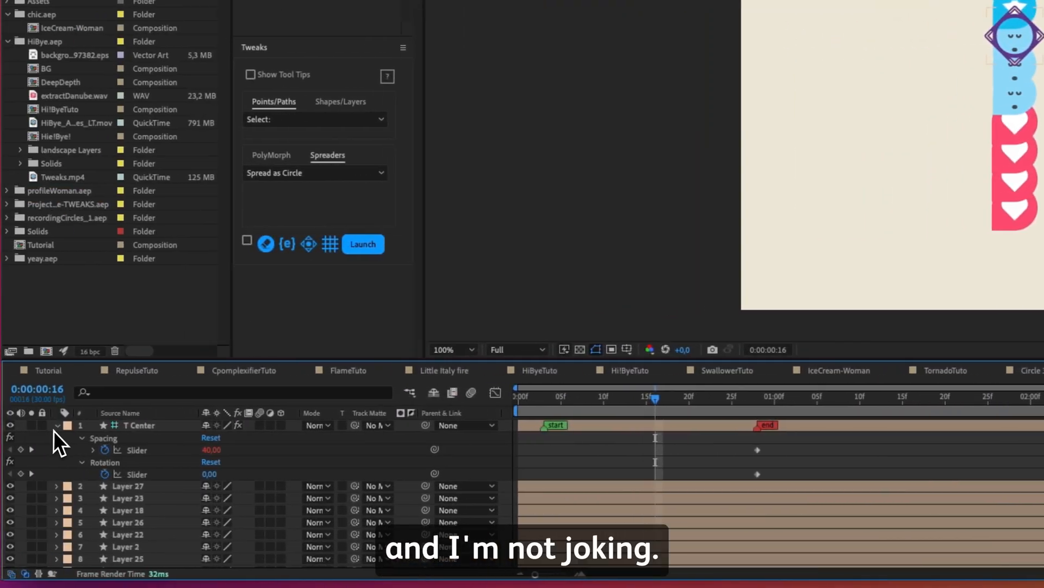
left_click(57, 425)
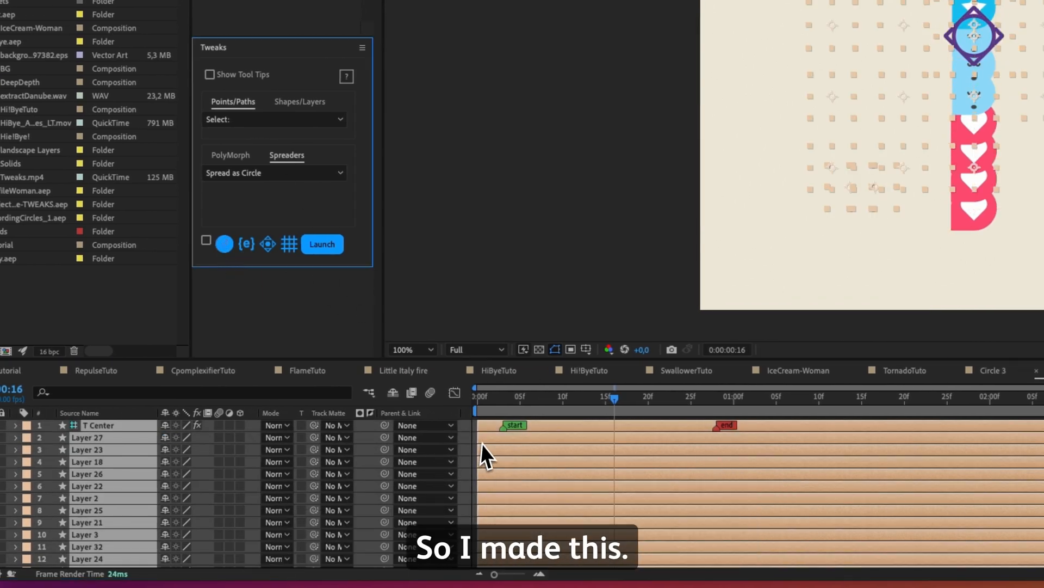
Spread the selected emoji layers as a T, lower Spacing and enable Elastic.
left_click(207, 241)
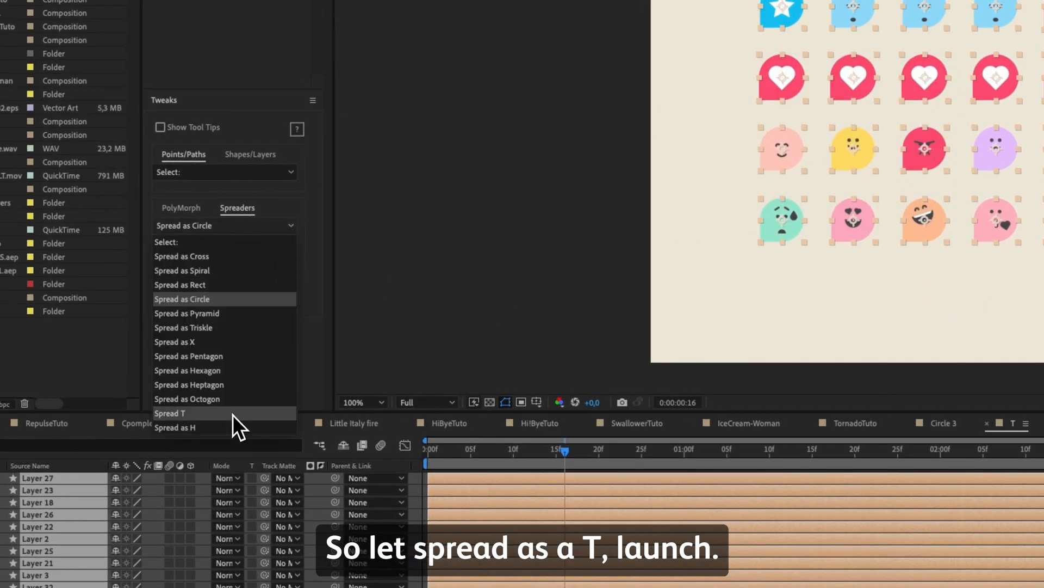
left_click(168, 413)
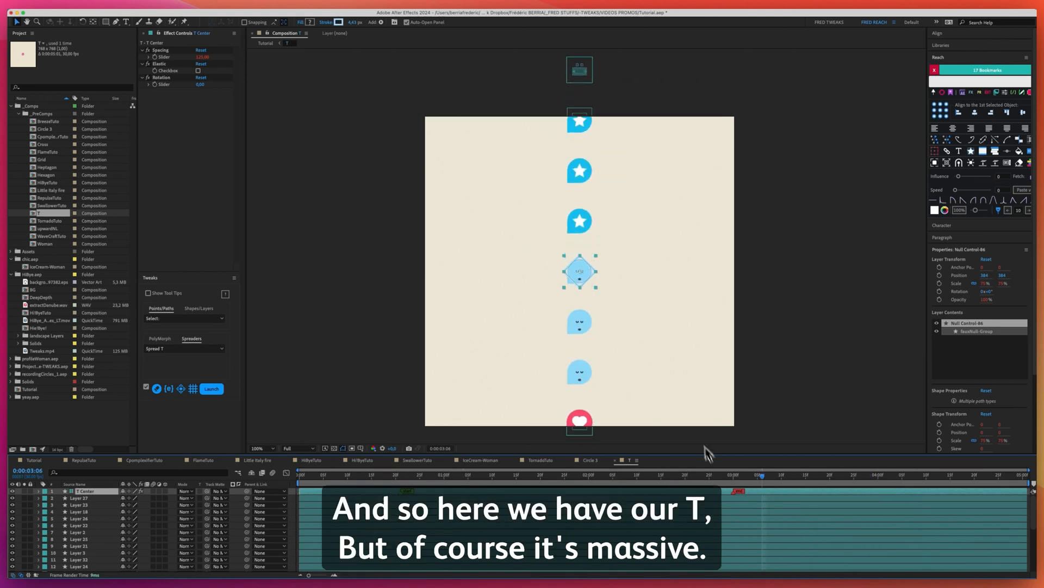
left_click(260, 447)
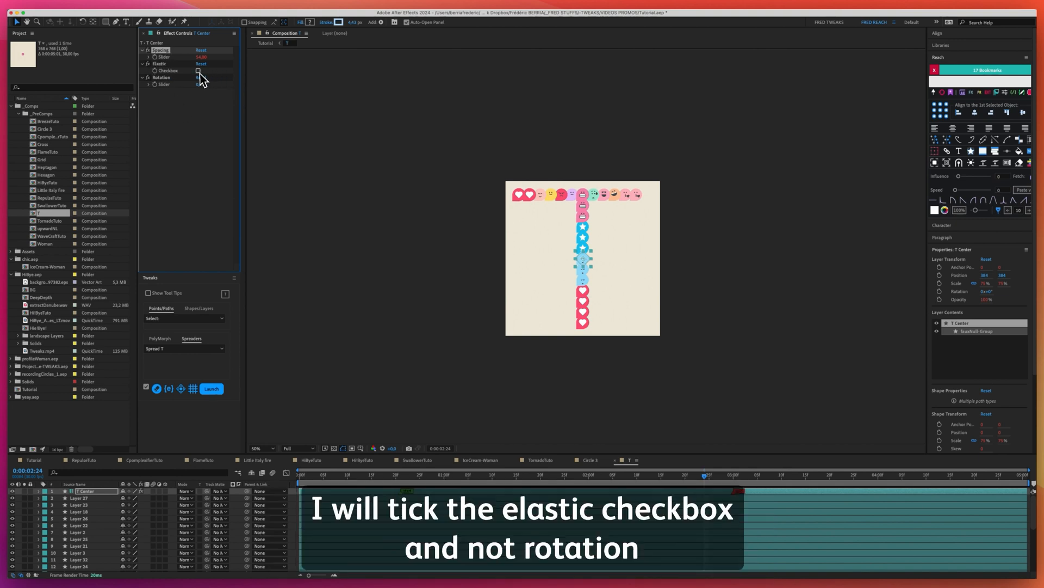
left_click(198, 70)
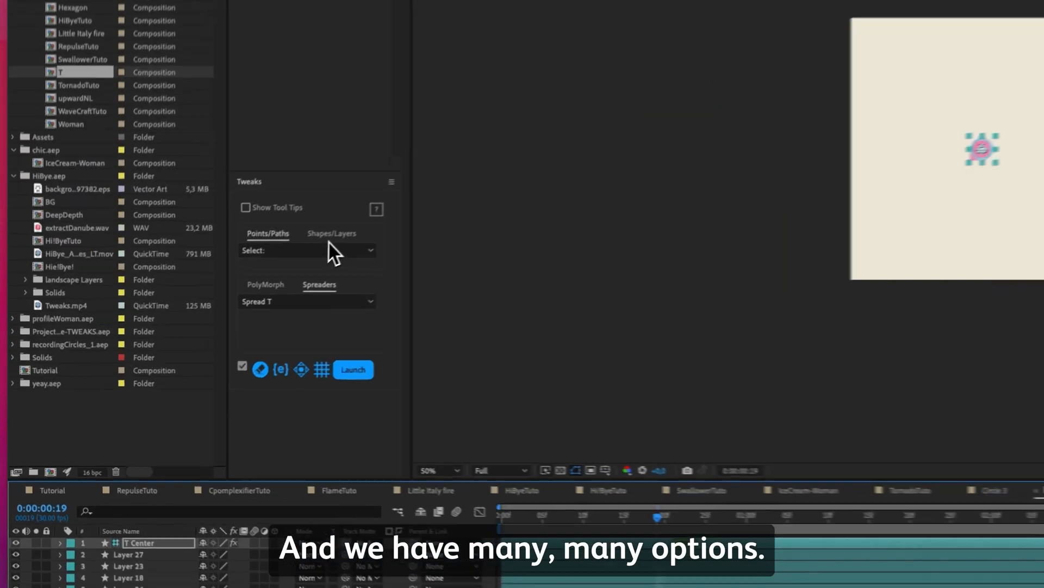
Browse the Tweaks Shapes/Layers options, then select the upwardNL composition.
left_click(306, 250)
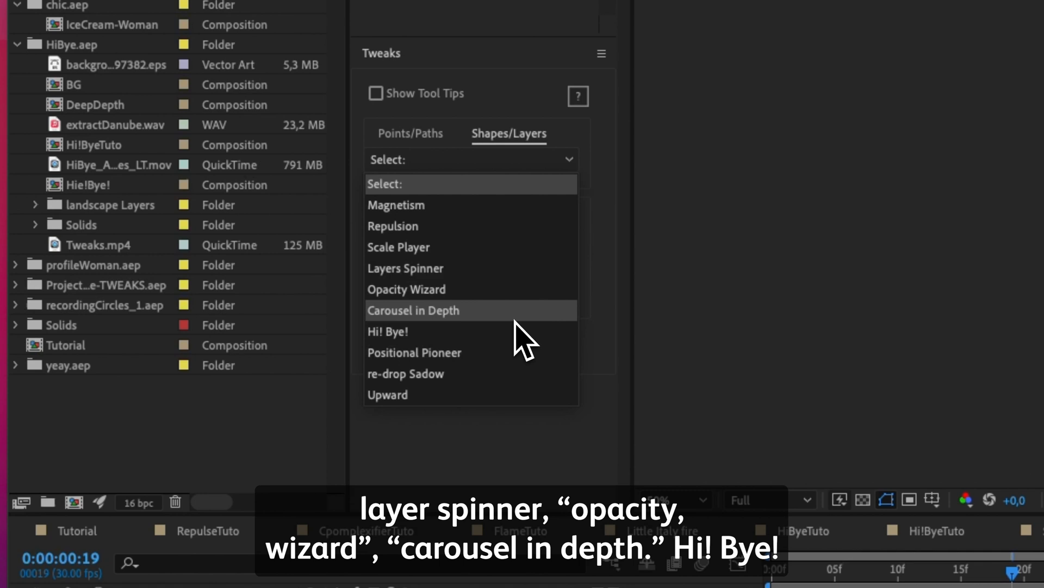
mouse_move(509, 371)
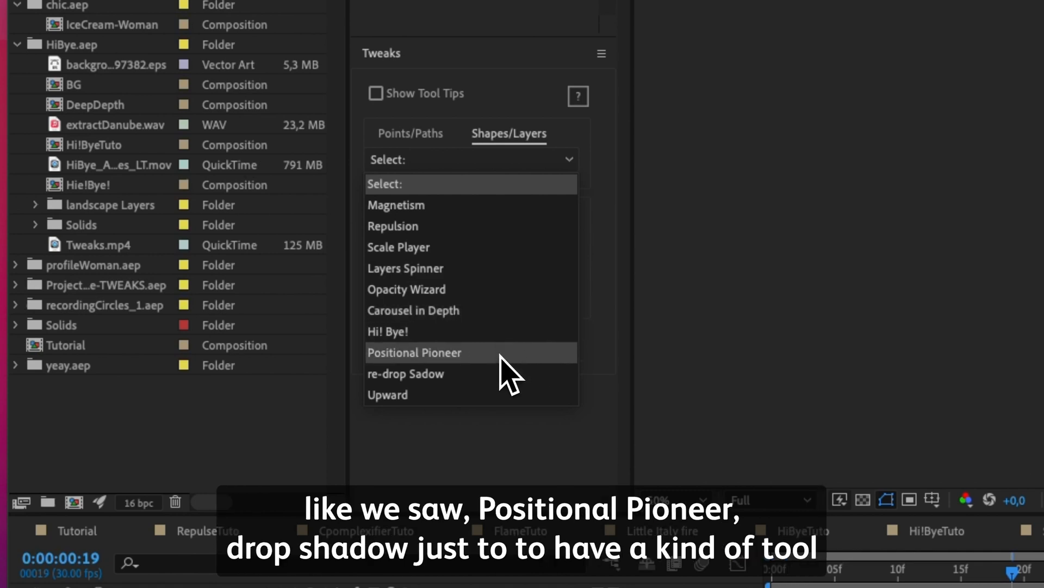
mouse_move(466, 373)
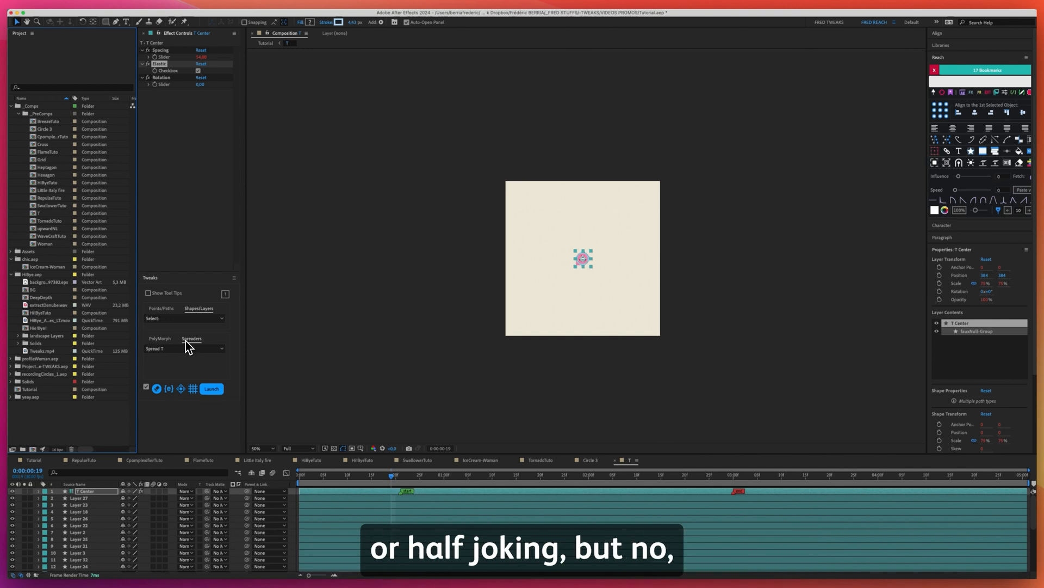
mouse_move(112, 428)
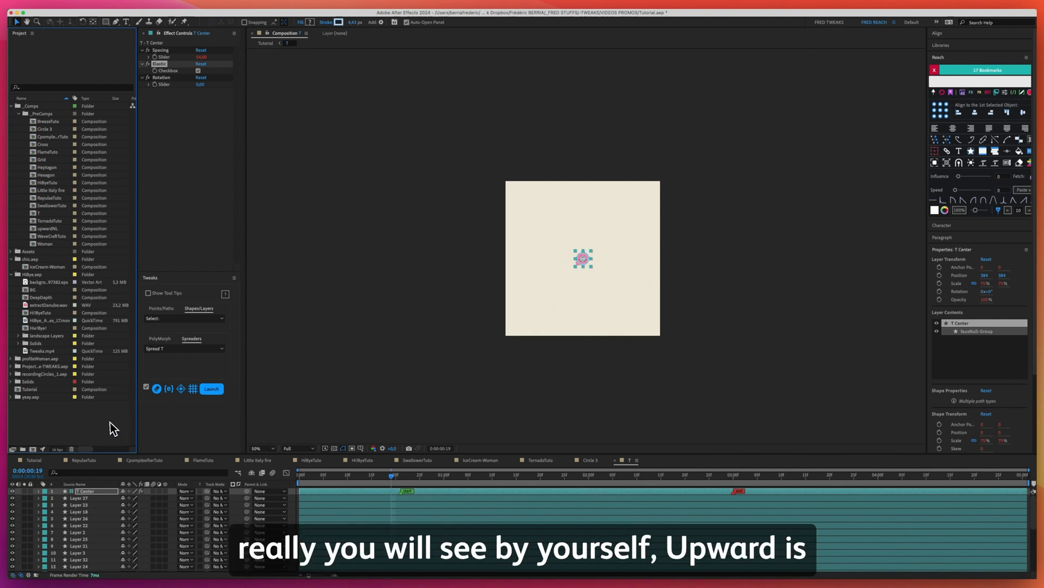
mouse_move(58, 382)
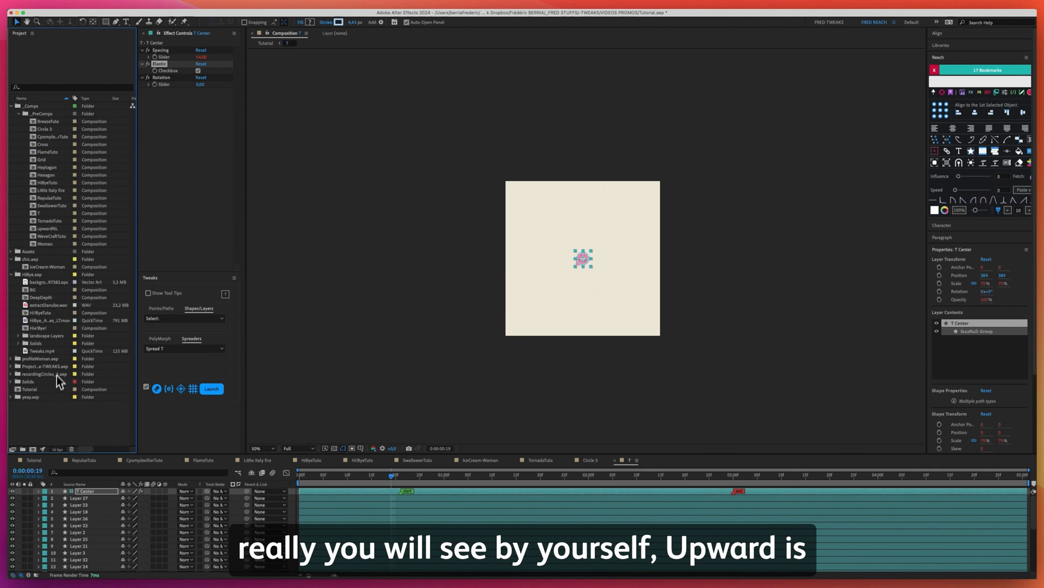
left_click(46, 228)
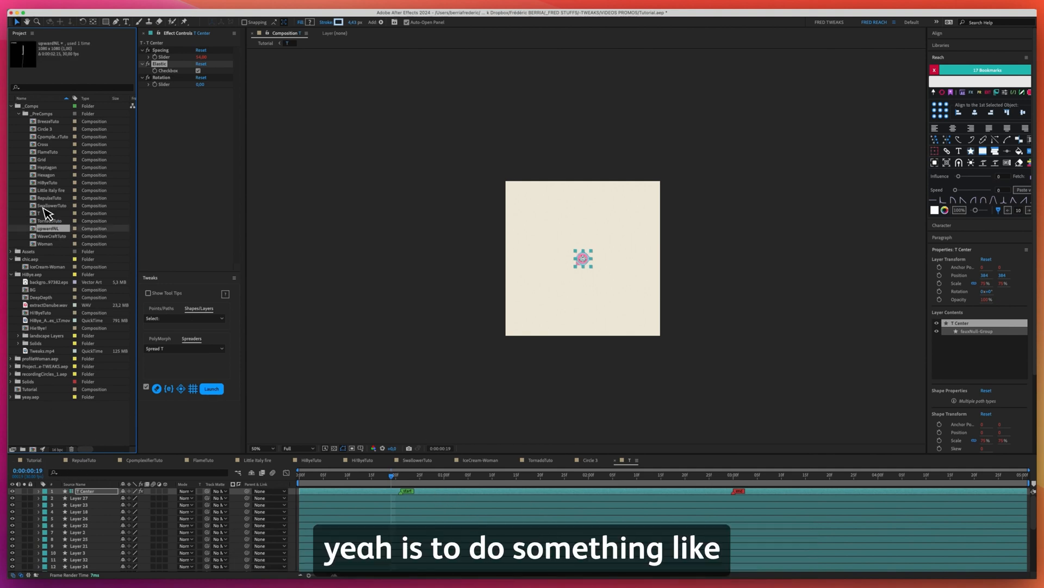